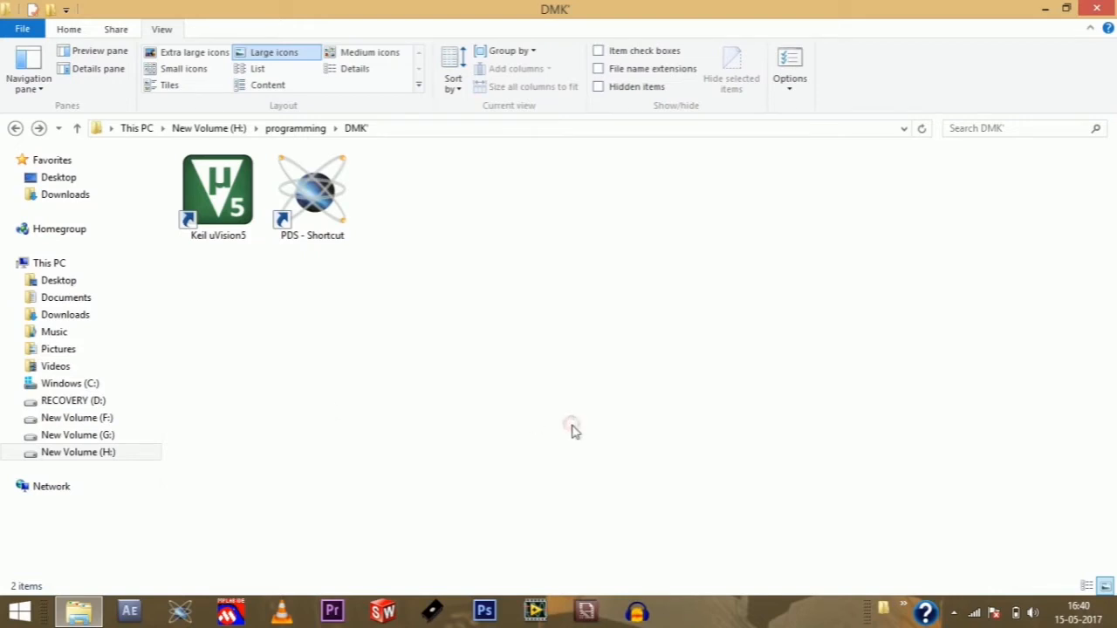
Launch Proteus 8 from the PDS shortcut in the DMK folder and reach the Home Page
{"action": "left_click", "coordinate": [311, 189]}
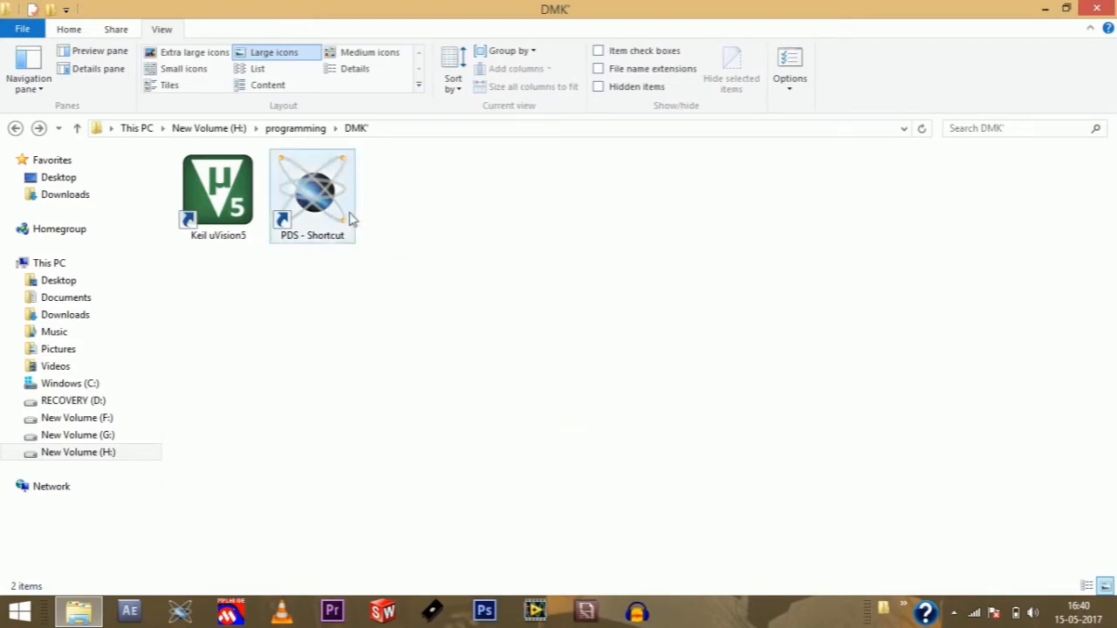
{"action": "left_click", "coordinate": [216, 190]}
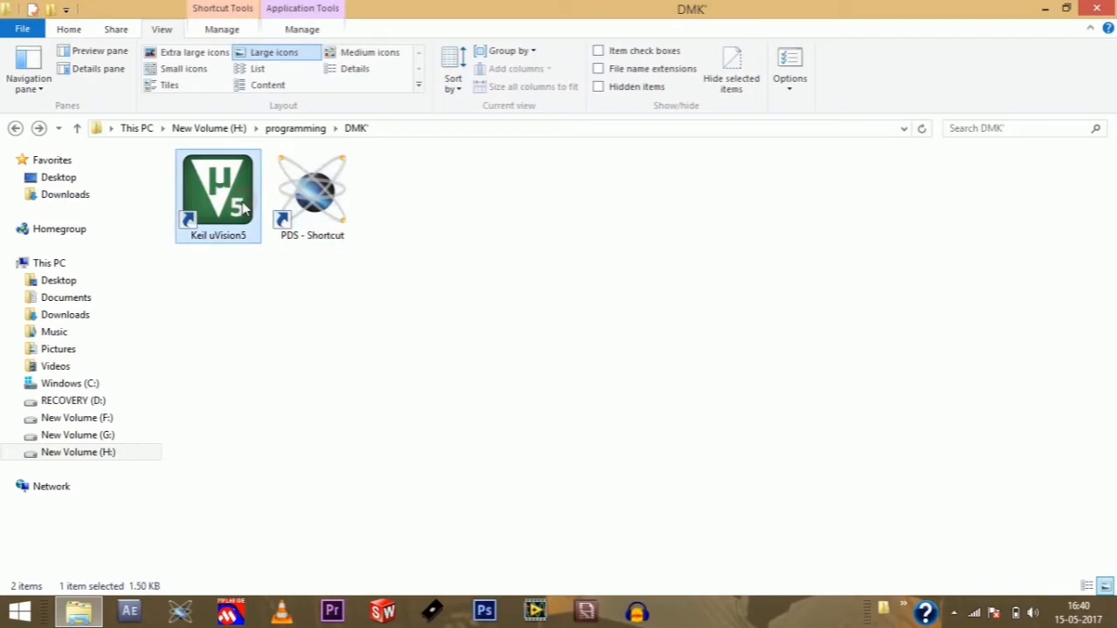
{"action": "left_click", "coordinate": [310, 188]}
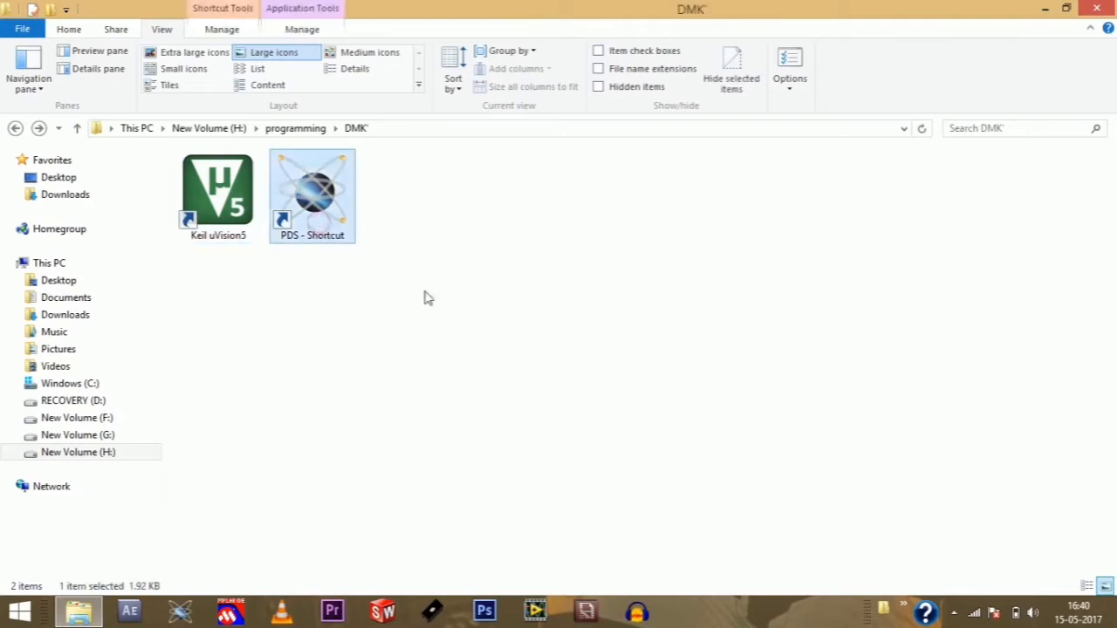
{"action": "mouse_move", "coordinate": [311, 183]}
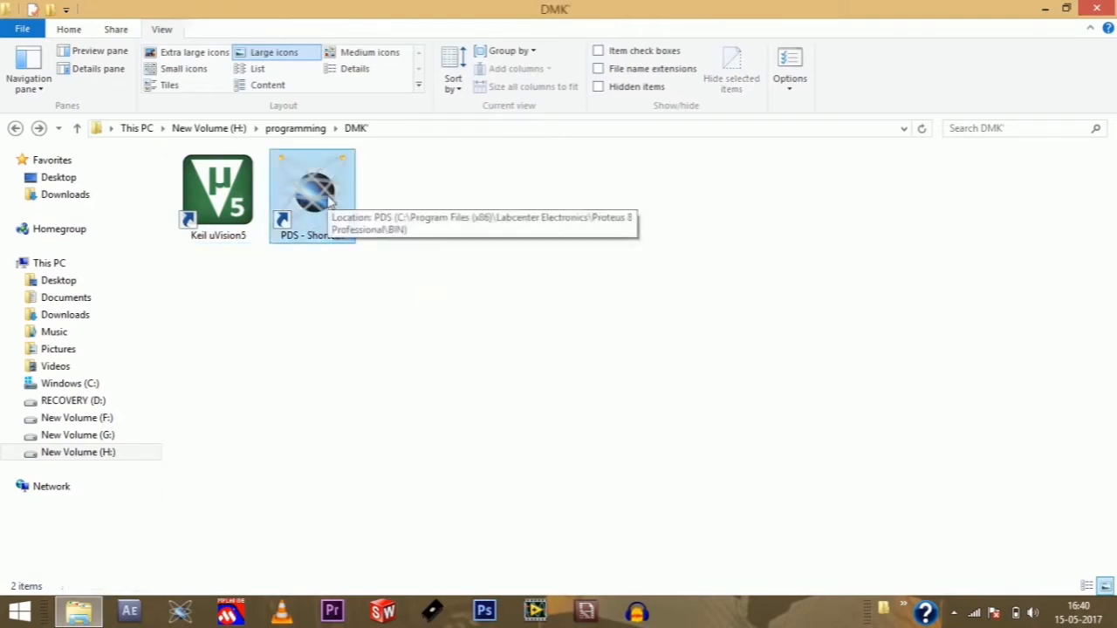
{"action": "double_click", "coordinate": [311, 188]}
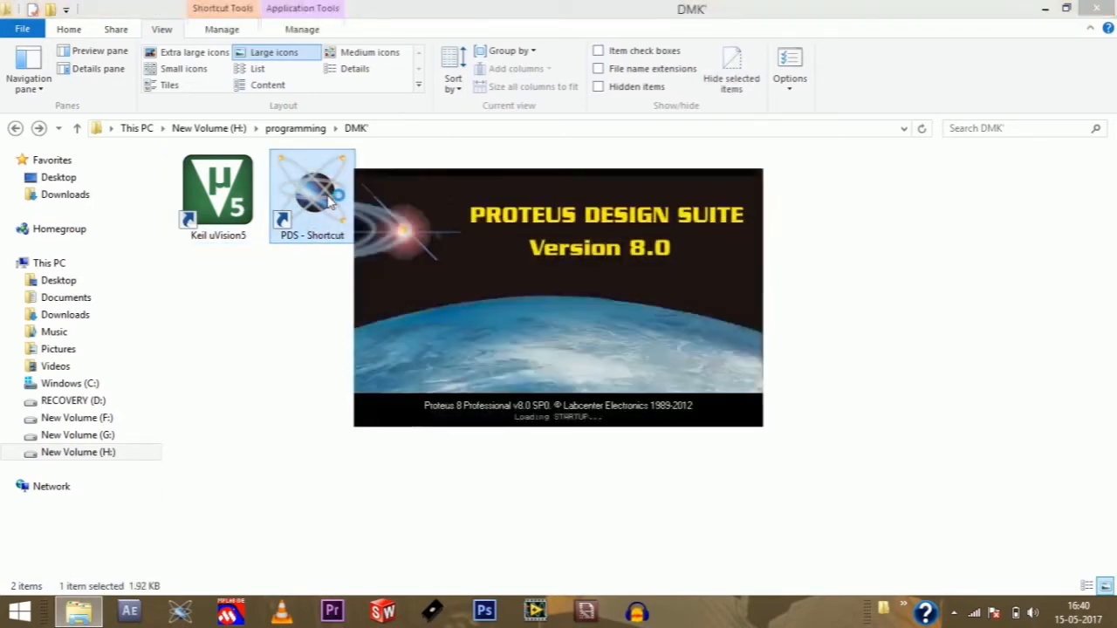
{"action": "double_click", "coordinate": [311, 183]}
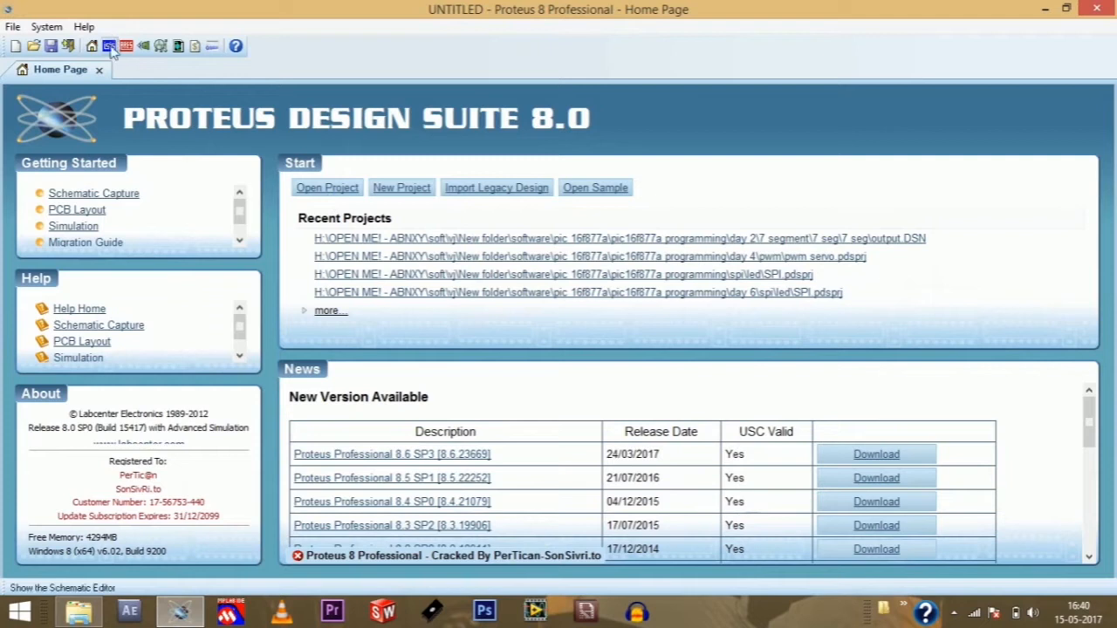
{"action": "mouse_move", "coordinate": [109, 45]}
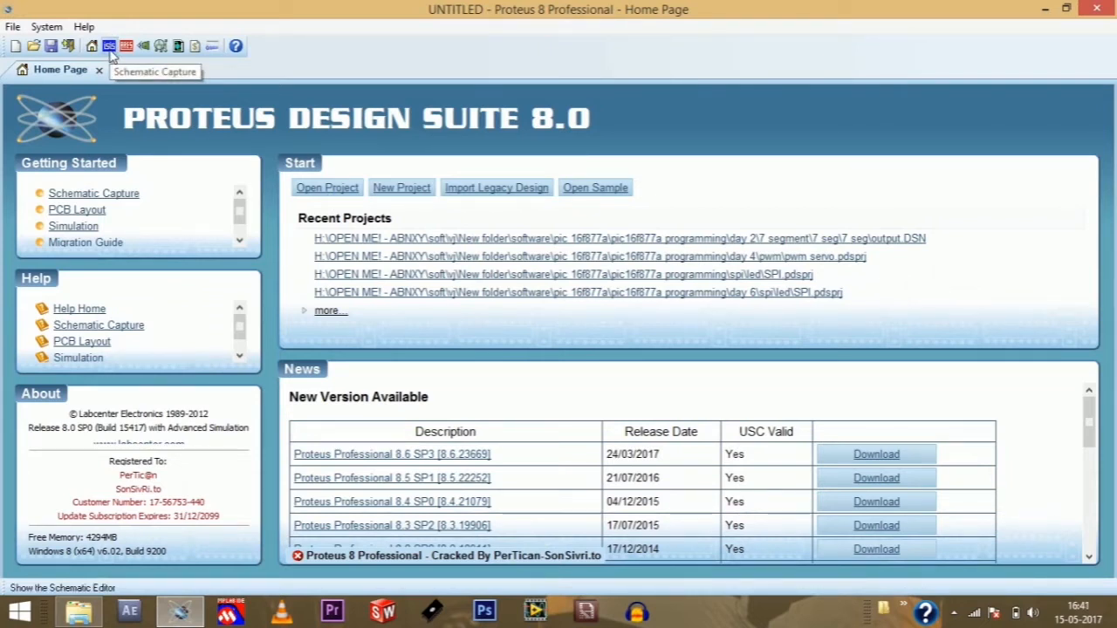
{"action": "mouse_move", "coordinate": [111, 55]}
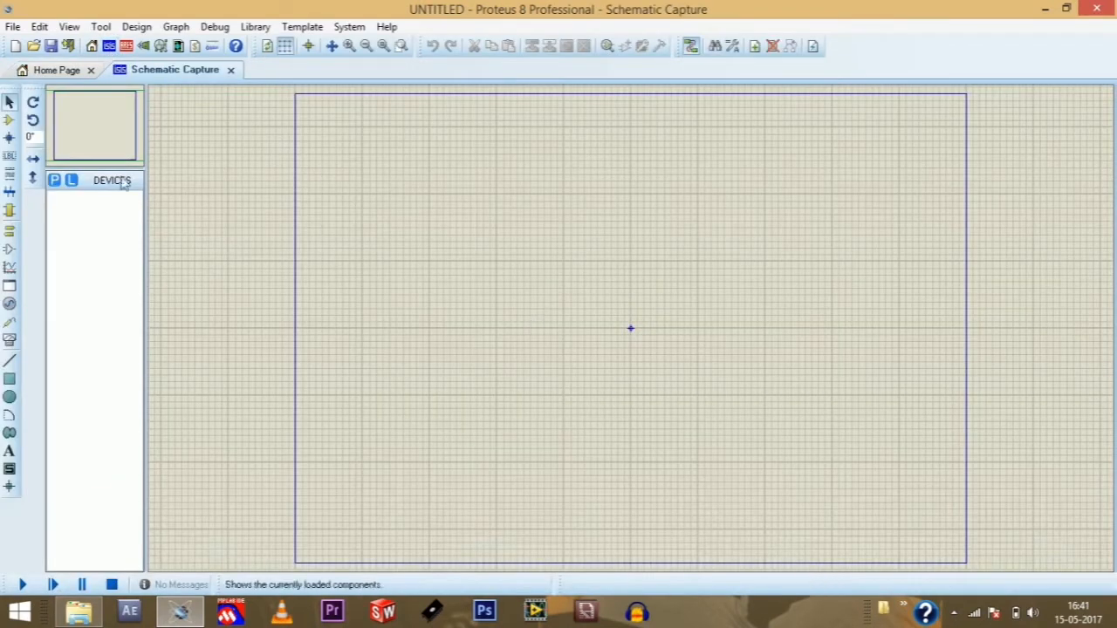
{"action": "mouse_move", "coordinate": [54, 180]}
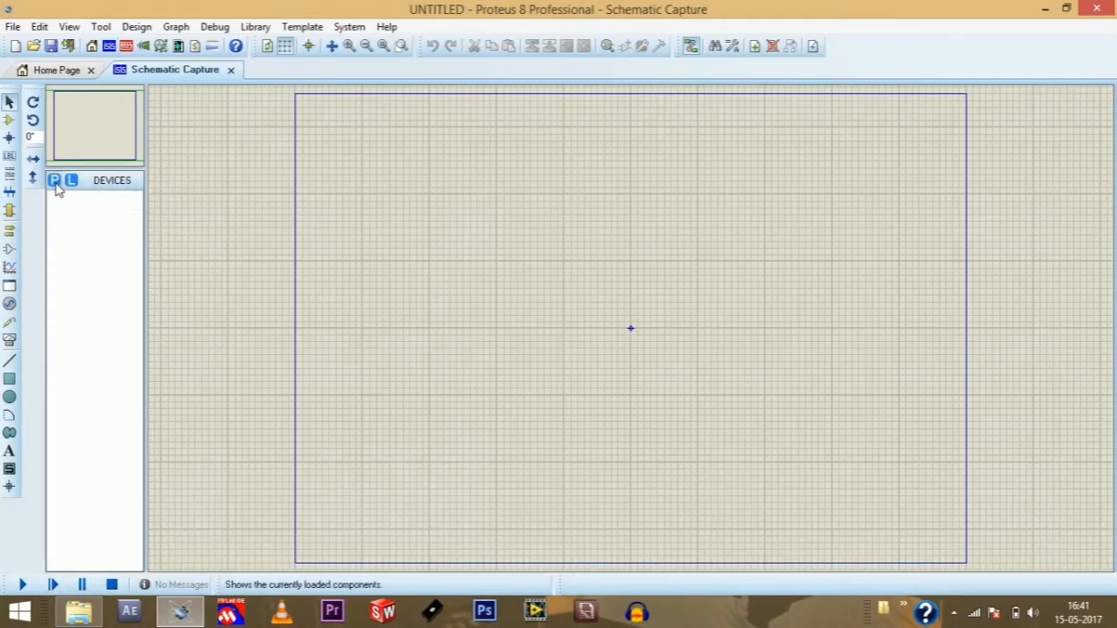
Pick AT89C51 from the device library, place it as U1 on the sheet and delete the extra copy
{"action": "left_click", "coordinate": [54, 180]}
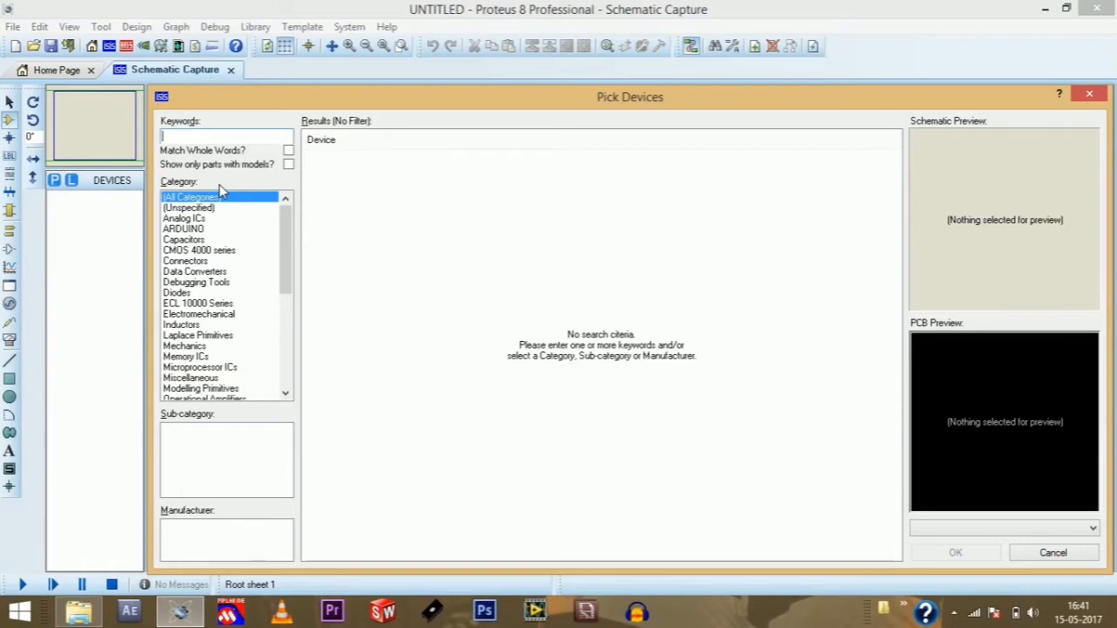
{"action": "type", "text": "4"}
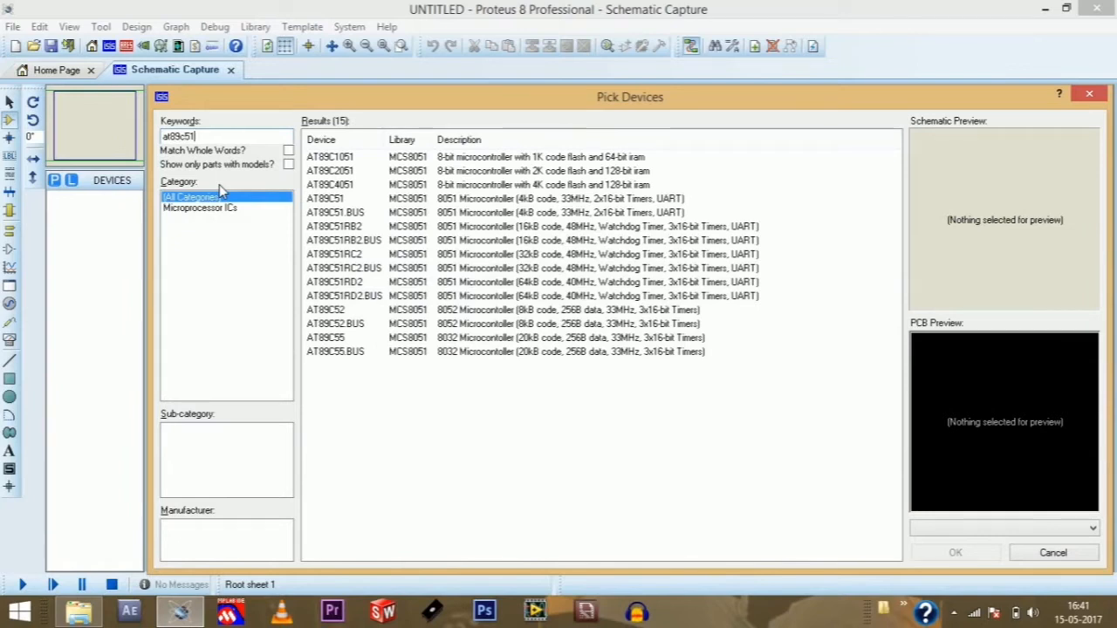
{"action": "left_click", "coordinate": [325, 157]}
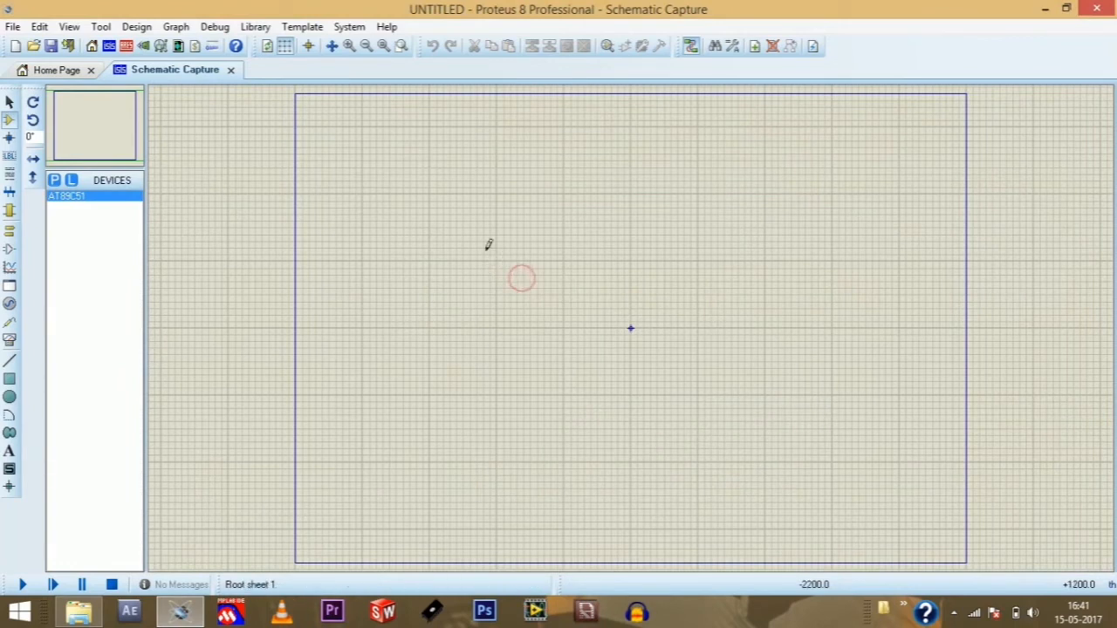
{"action": "left_click", "coordinate": [524, 280]}
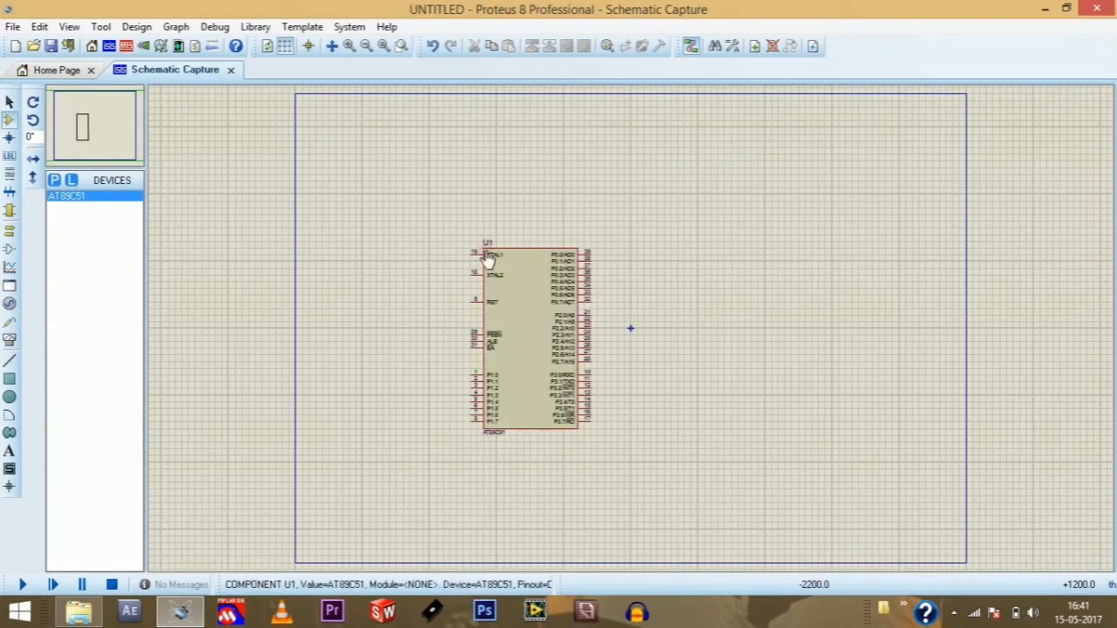
{"action": "left_click", "coordinate": [488, 340]}
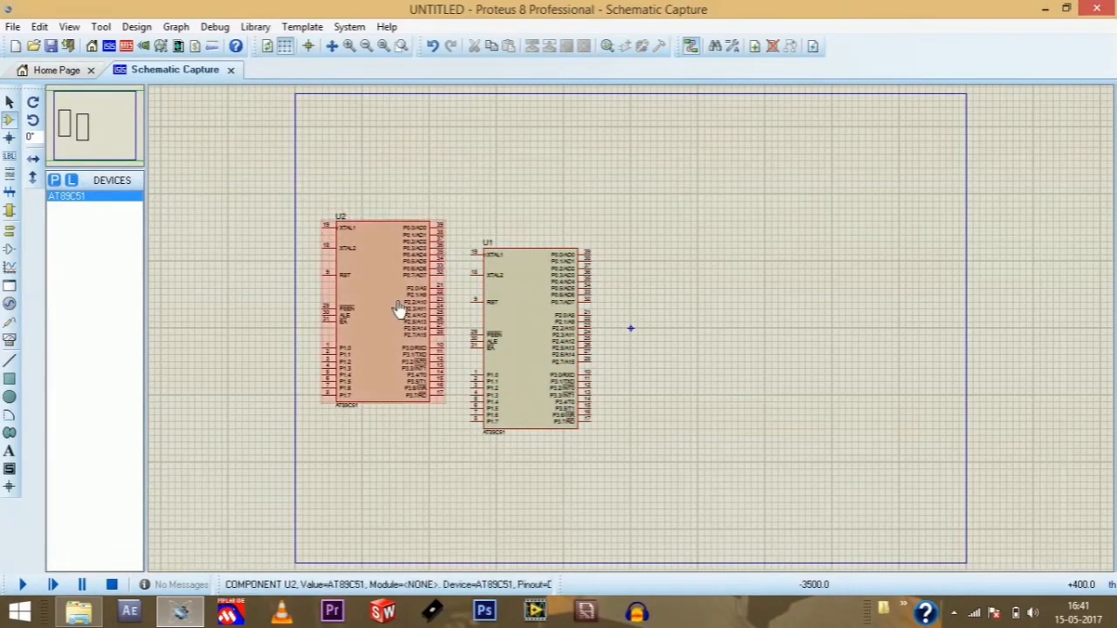
{"action": "key", "text": "Delete"}
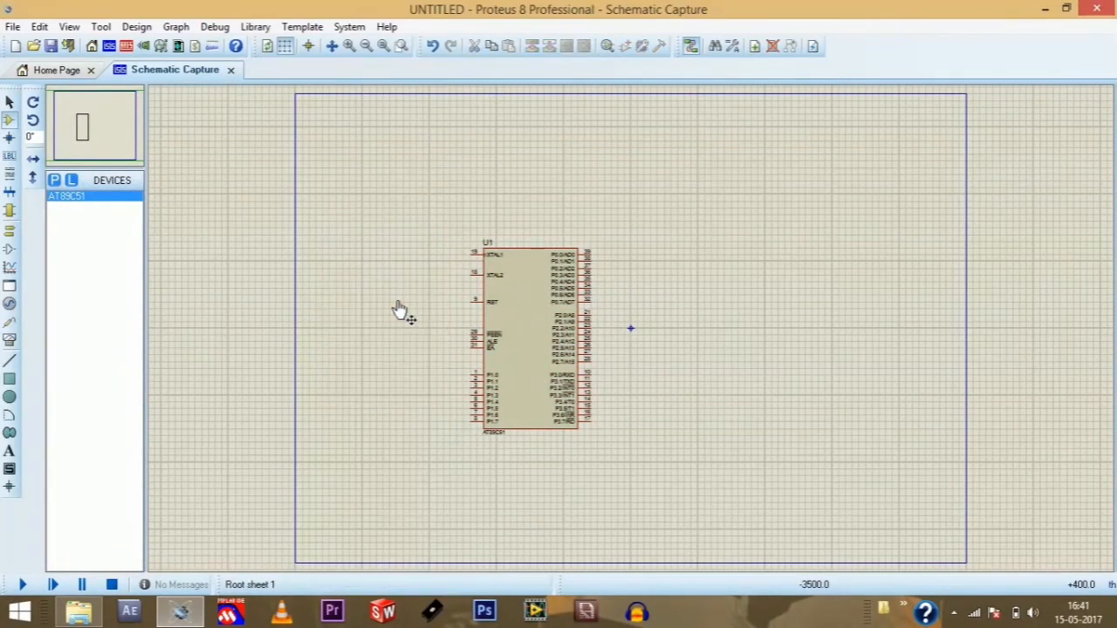
Add an LED (D1) left of the AT89C51, wire it to a pin and give it a GROUND terminal
{"action": "left_click", "coordinate": [54, 179]}
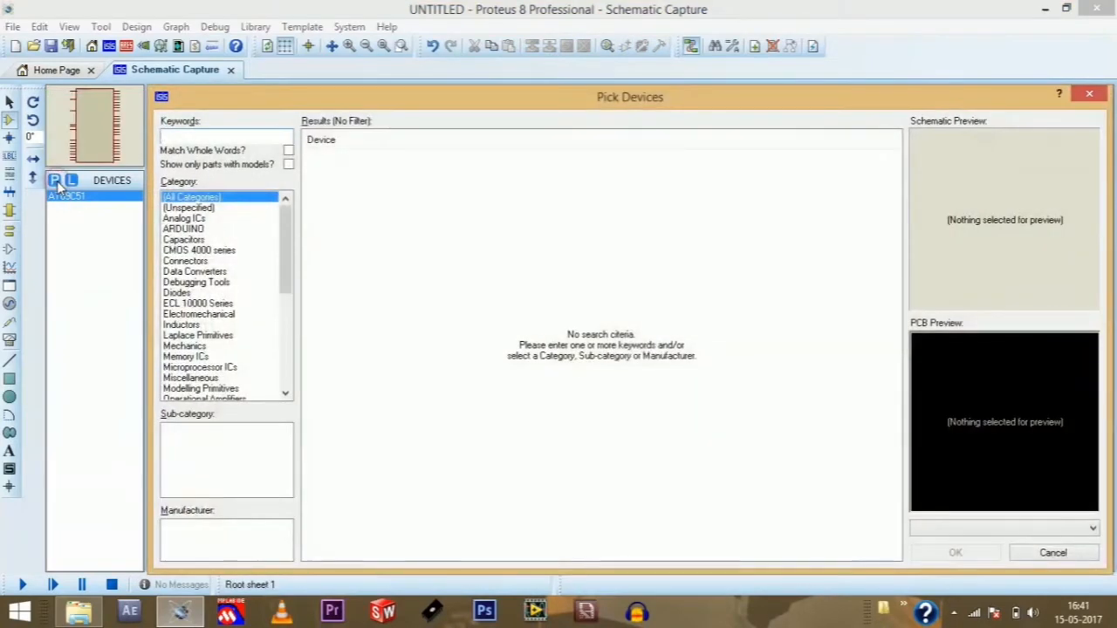
{"action": "type", "text": "led"}
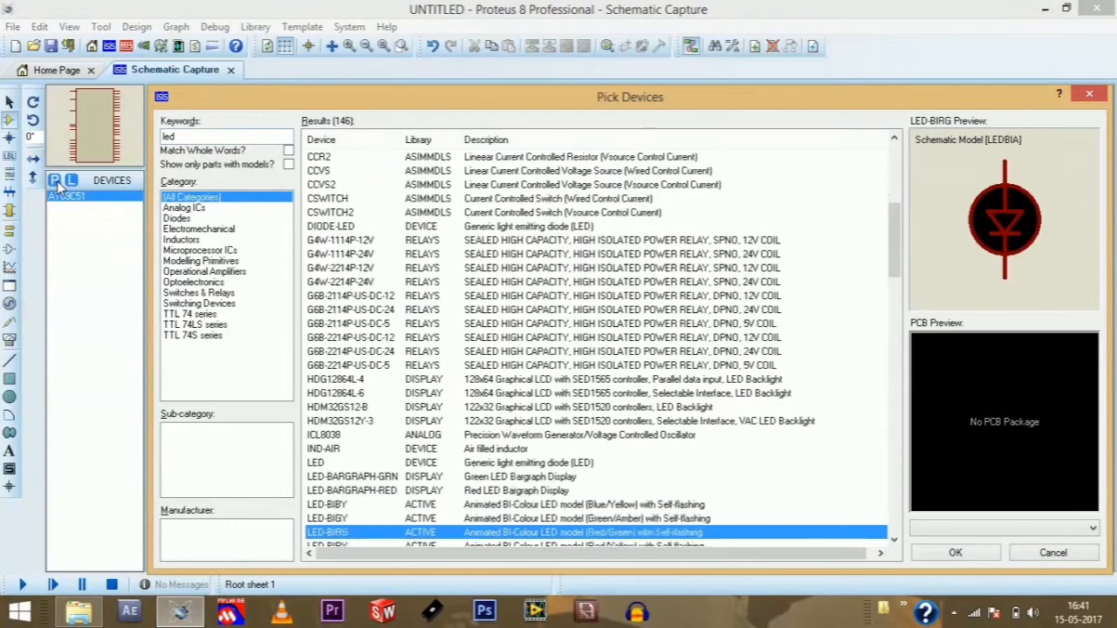
{"action": "left_click", "coordinate": [954, 551]}
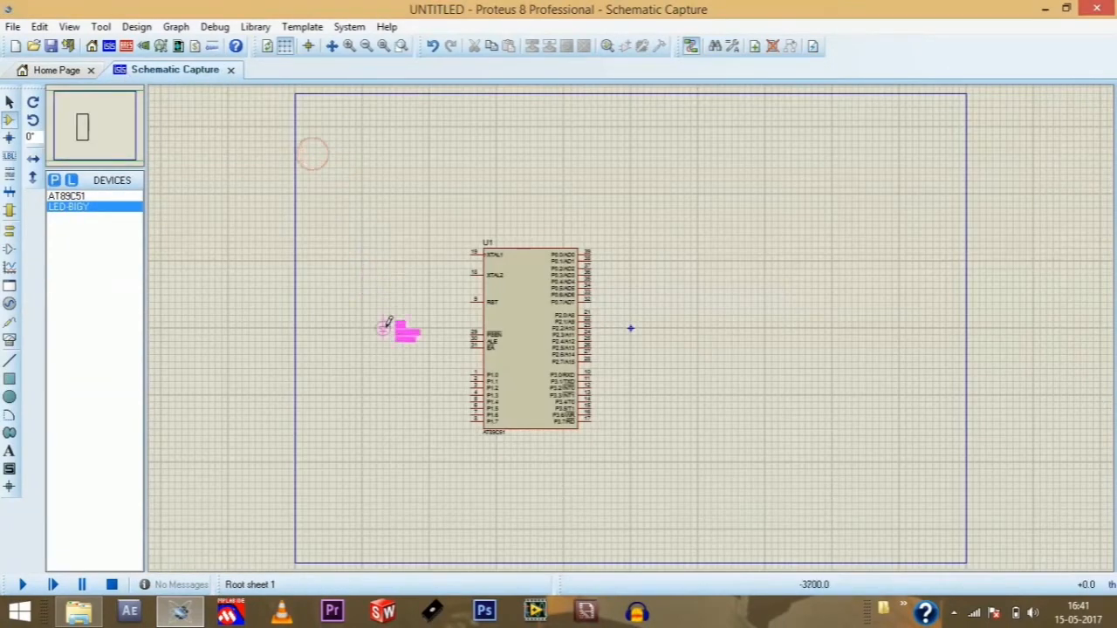
{"action": "left_click", "coordinate": [387, 328]}
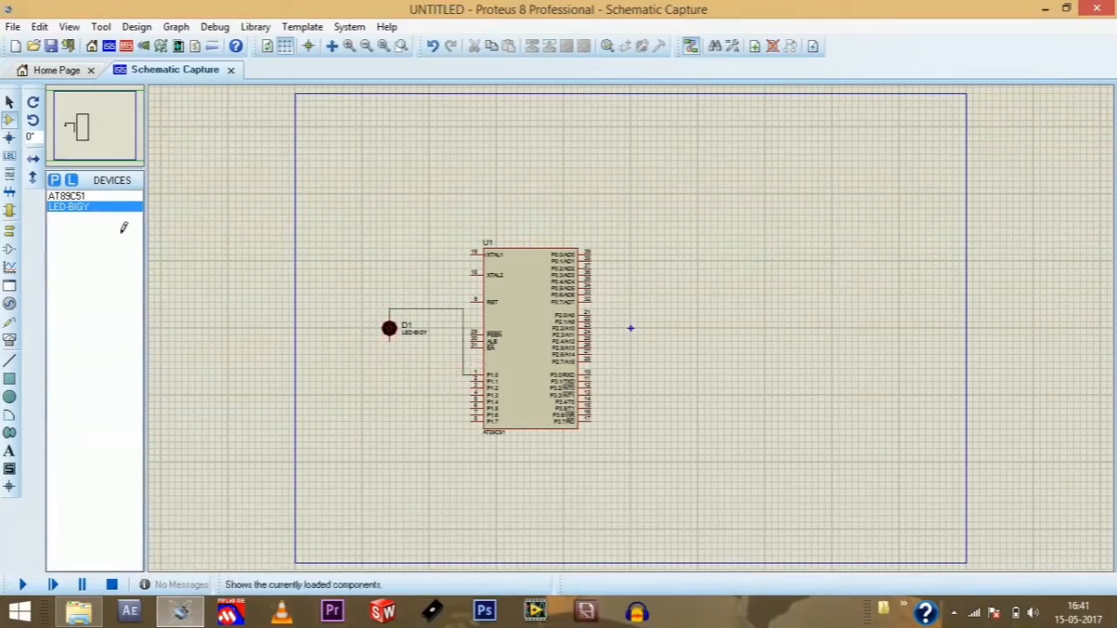
{"action": "left_click", "coordinate": [10, 234]}
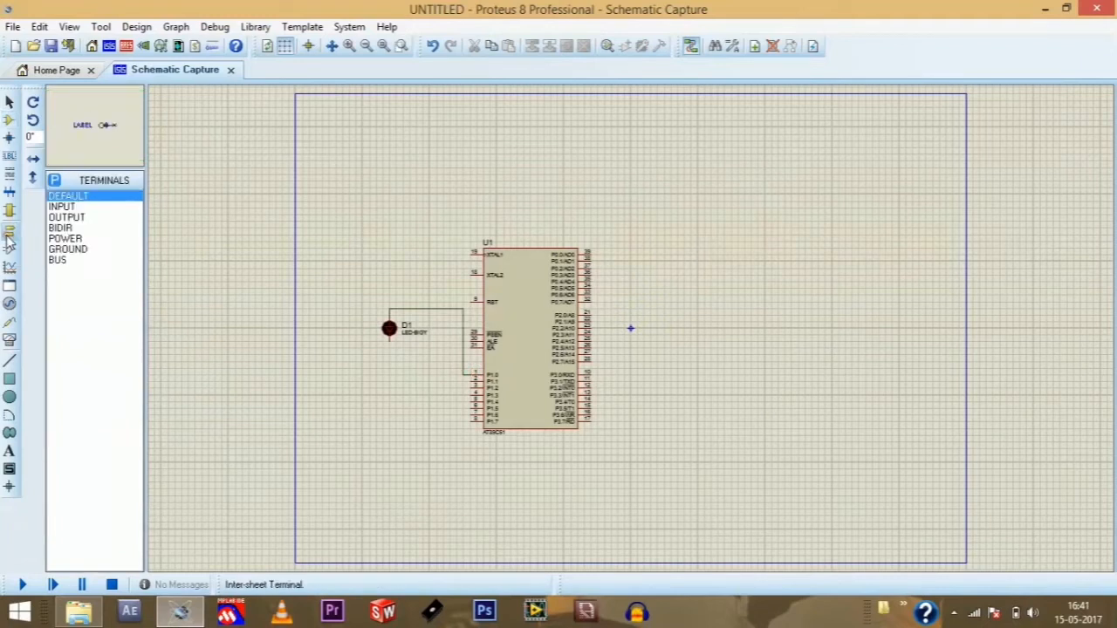
{"action": "left_click", "coordinate": [68, 247]}
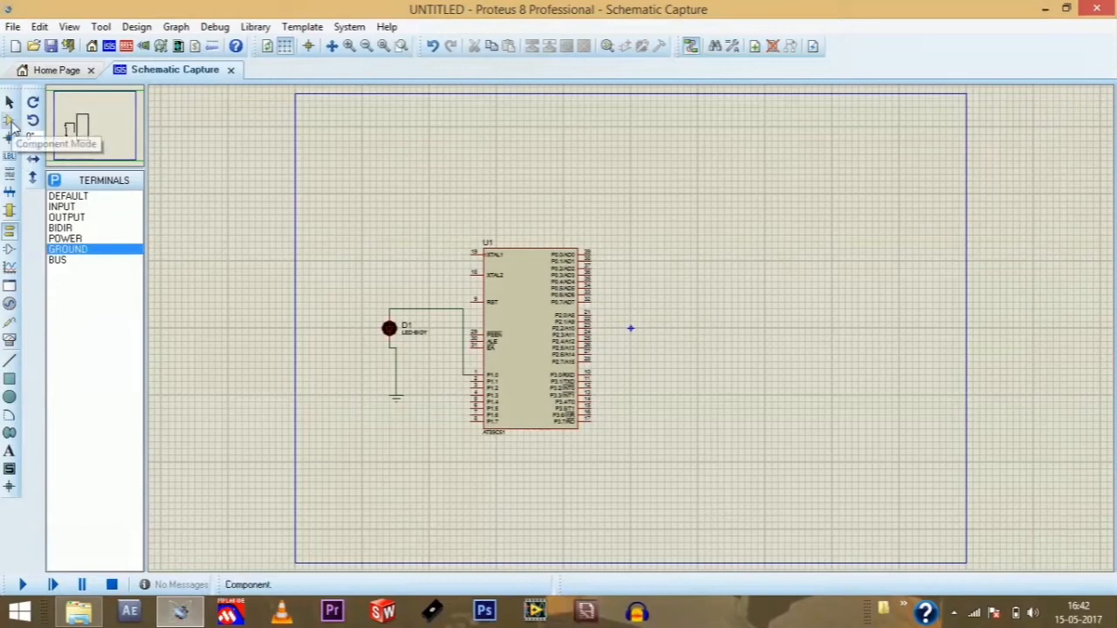
Search '7se' in Pick Devices and add a seven-segment display to the parts list
{"action": "left_click", "coordinate": [10, 119]}
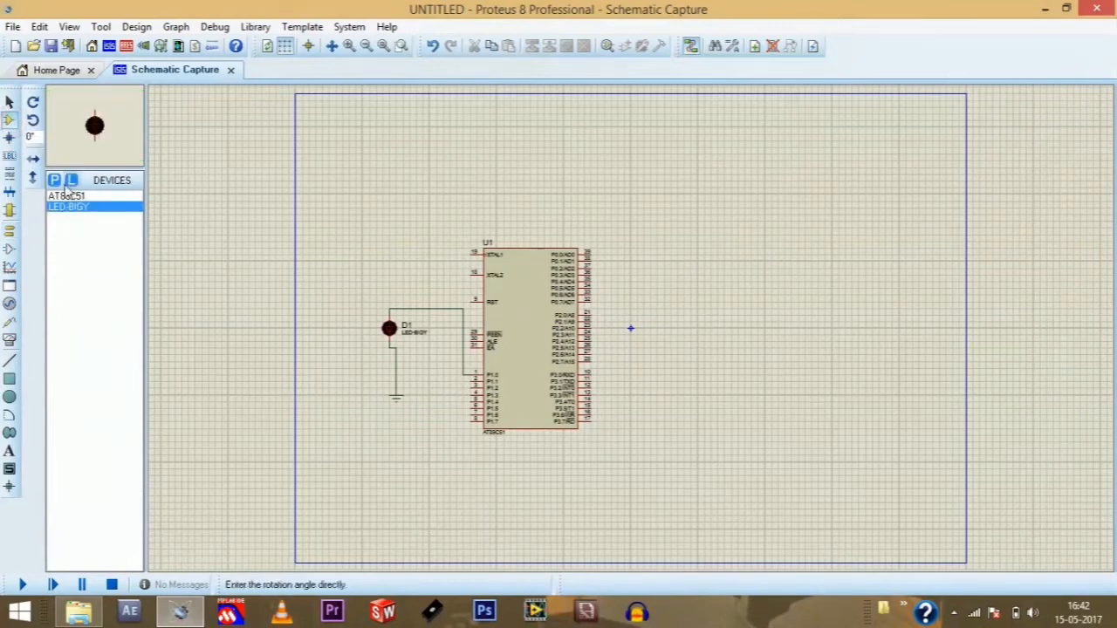
{"action": "left_click", "coordinate": [54, 180]}
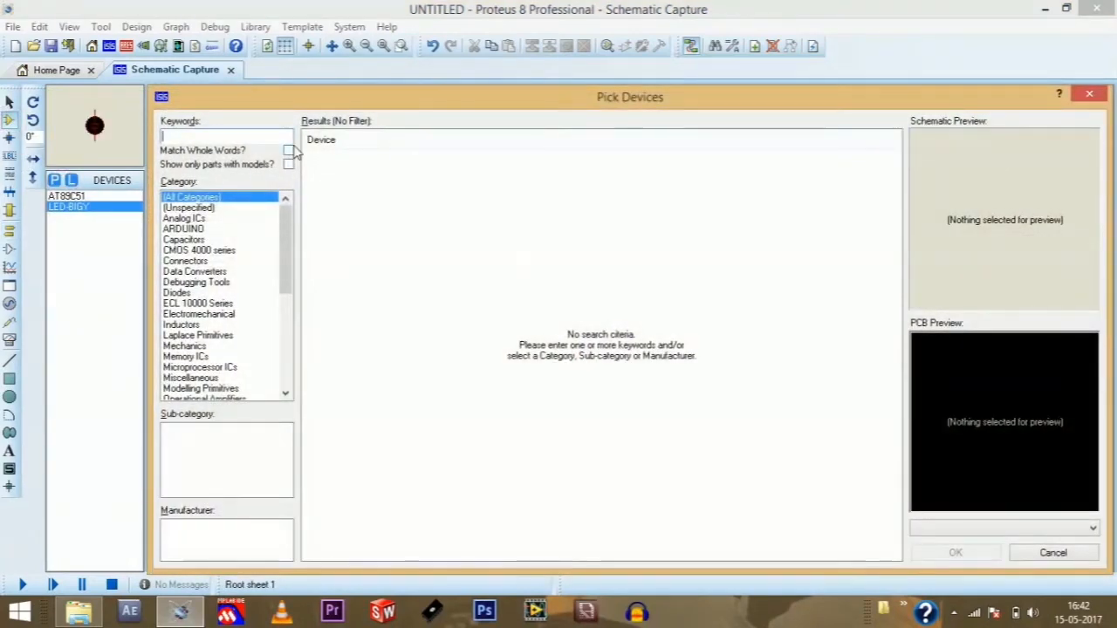
{"action": "type", "text": "7seg"}
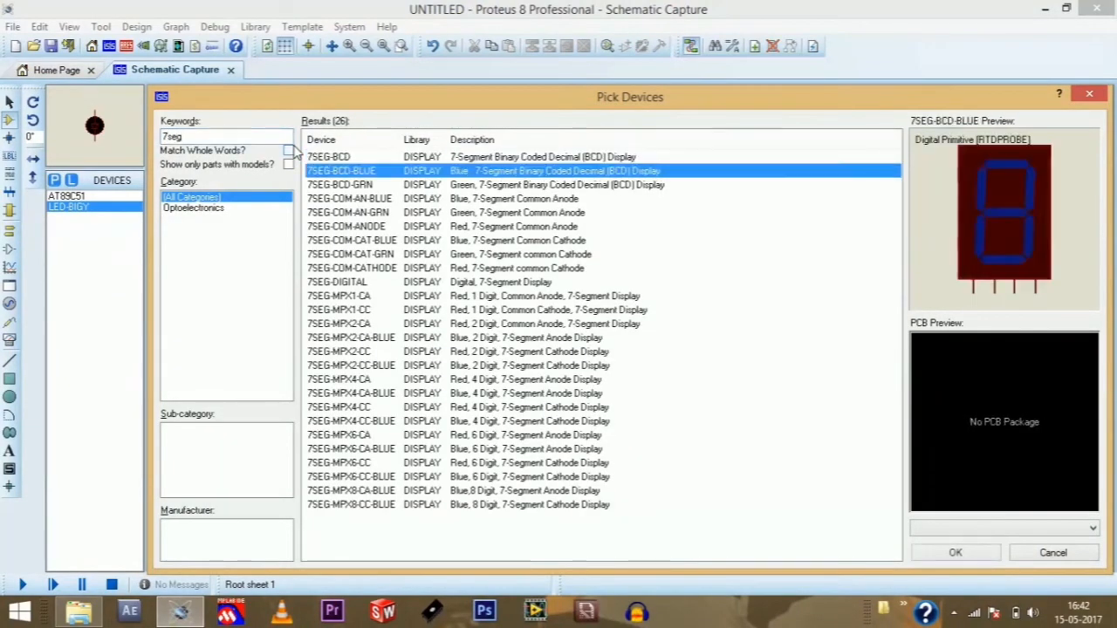
{"action": "left_click", "coordinate": [349, 311]}
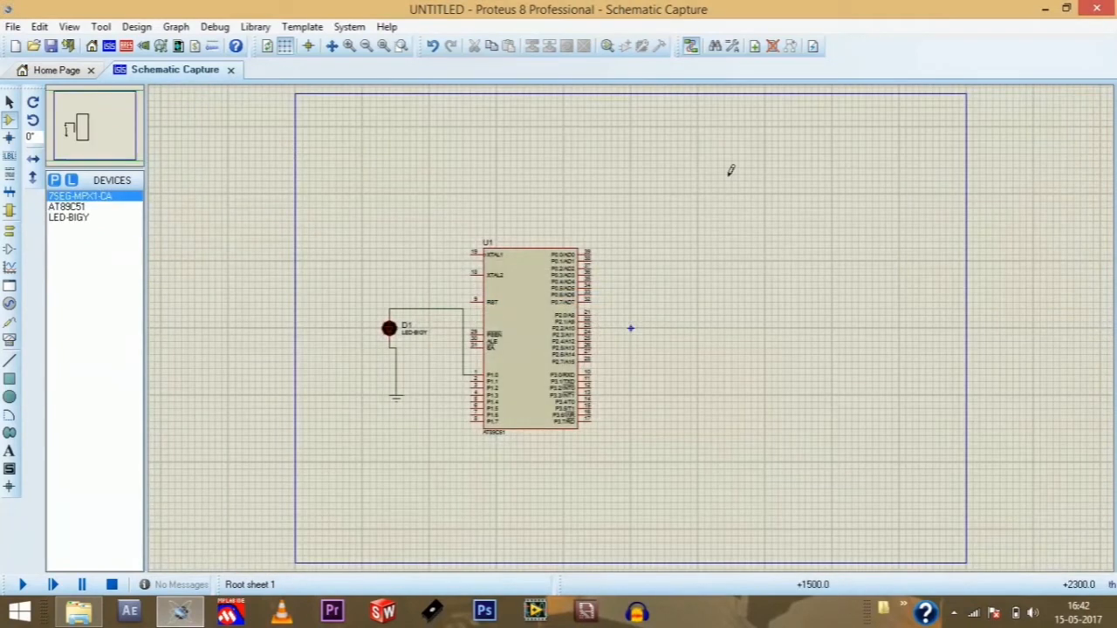
{"action": "left_click", "coordinate": [712, 259]}
{"action": "type", "text": "lcd"}
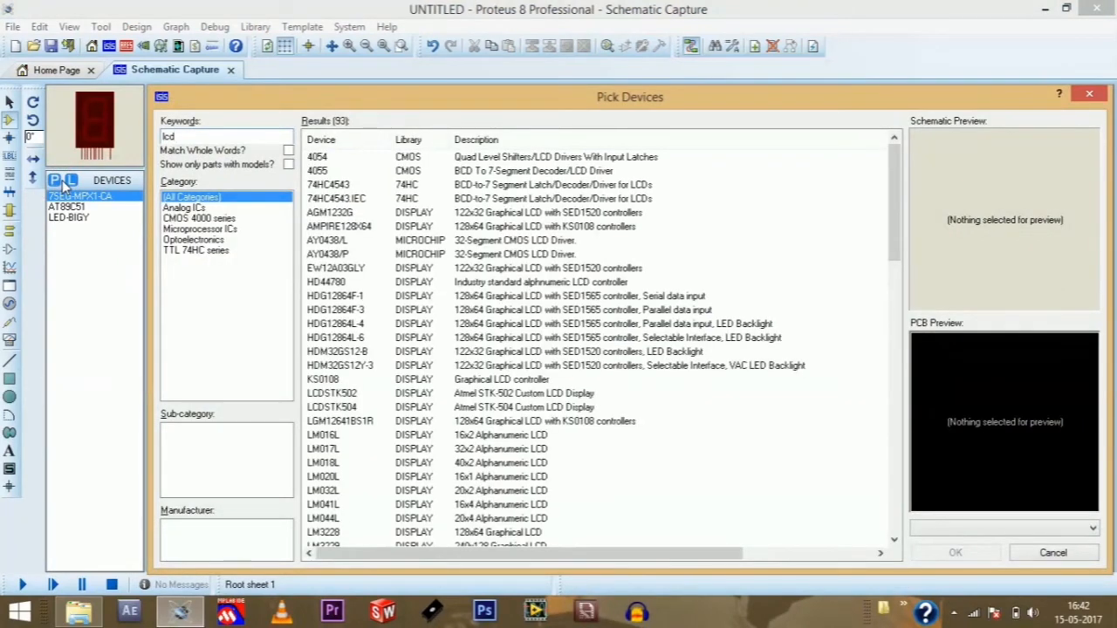
Add the LM016L LCD, place it top right, then box-select it with the 7-segment display
{"action": "left_click", "coordinate": [338, 421]}
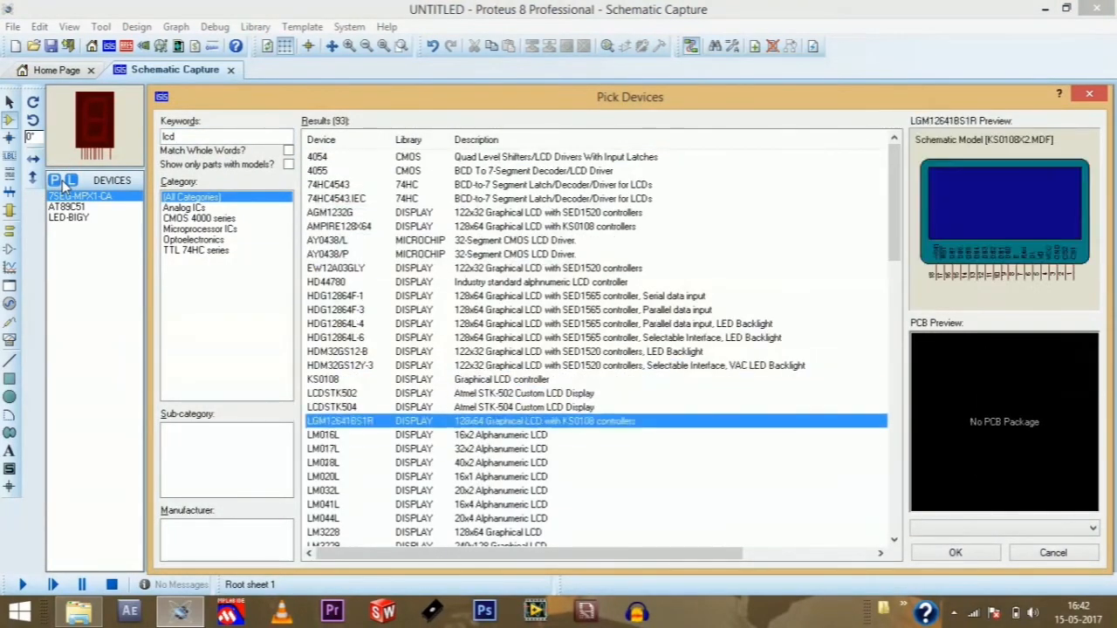
{"action": "left_click", "coordinate": [366, 434]}
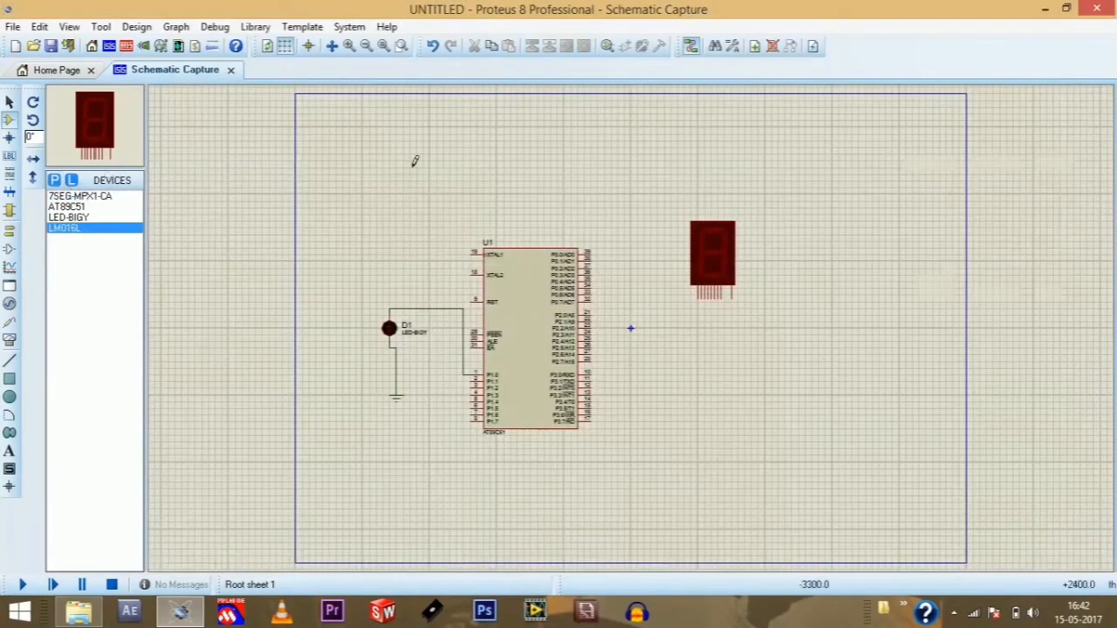
{"action": "left_click", "coordinate": [852, 174]}
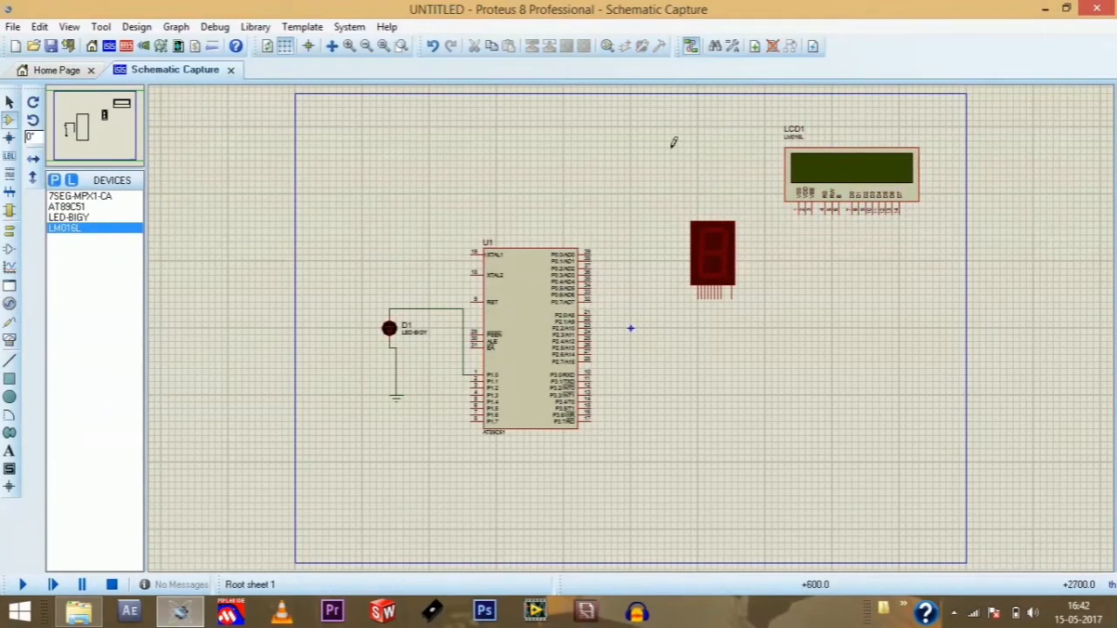
{"action": "left_click_drag", "start_coordinate": [671, 146], "coordinate": [977, 300]}
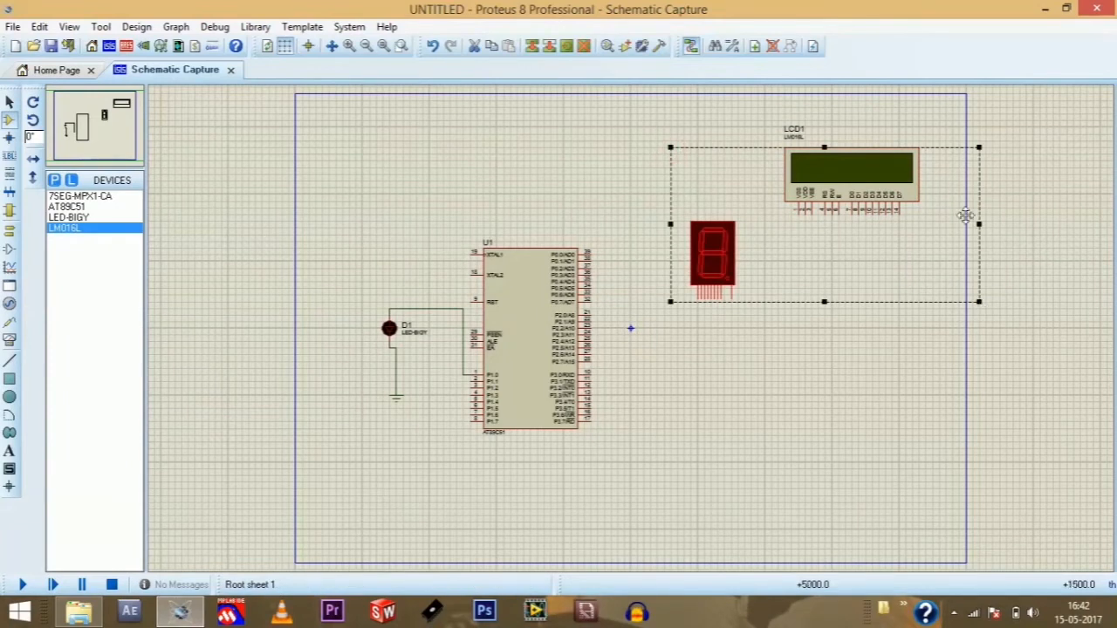
{"action": "left_click", "coordinate": [781, 199]}
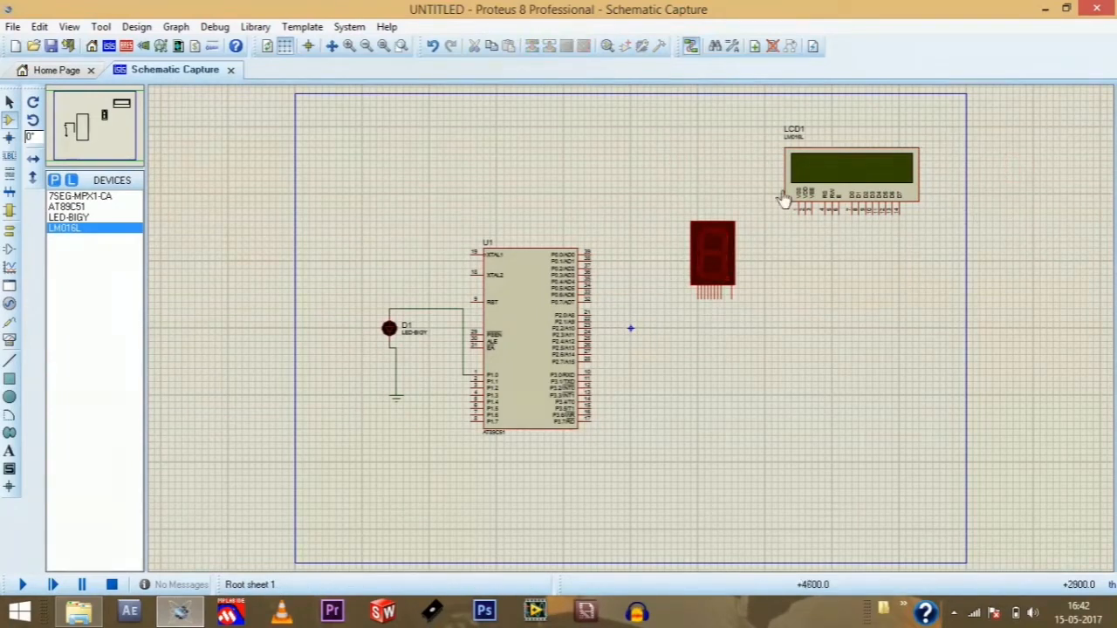
{"action": "mouse_move", "coordinate": [628, 109]}
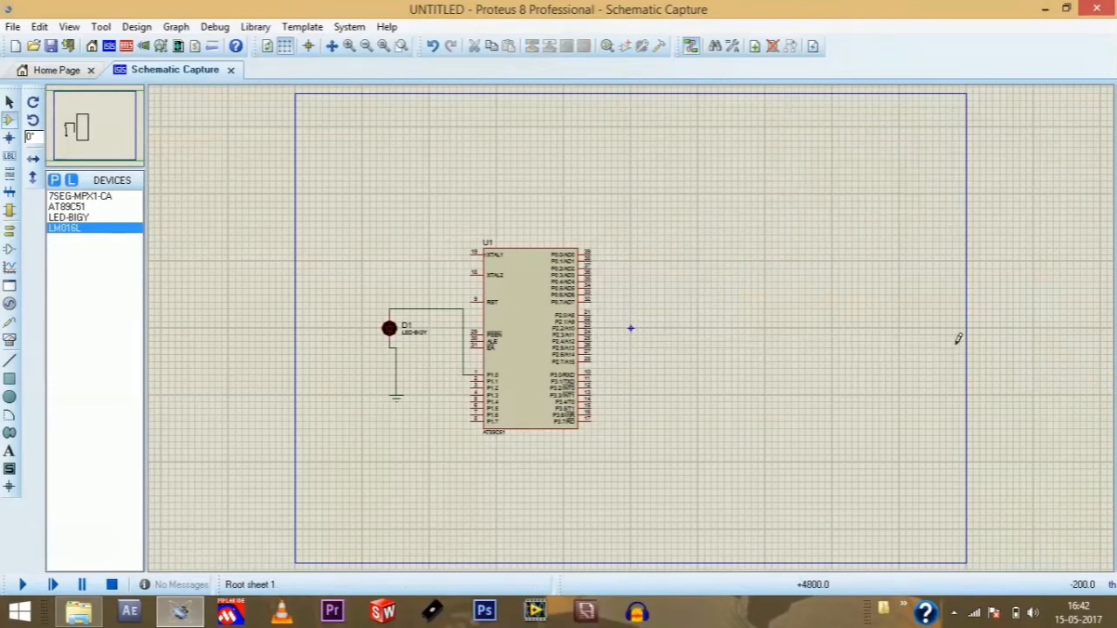
Change the AT89C51 Clock Frequency from 12MHz to 11.0592MHz in Edit Component
{"action": "double_click", "coordinate": [524, 340]}
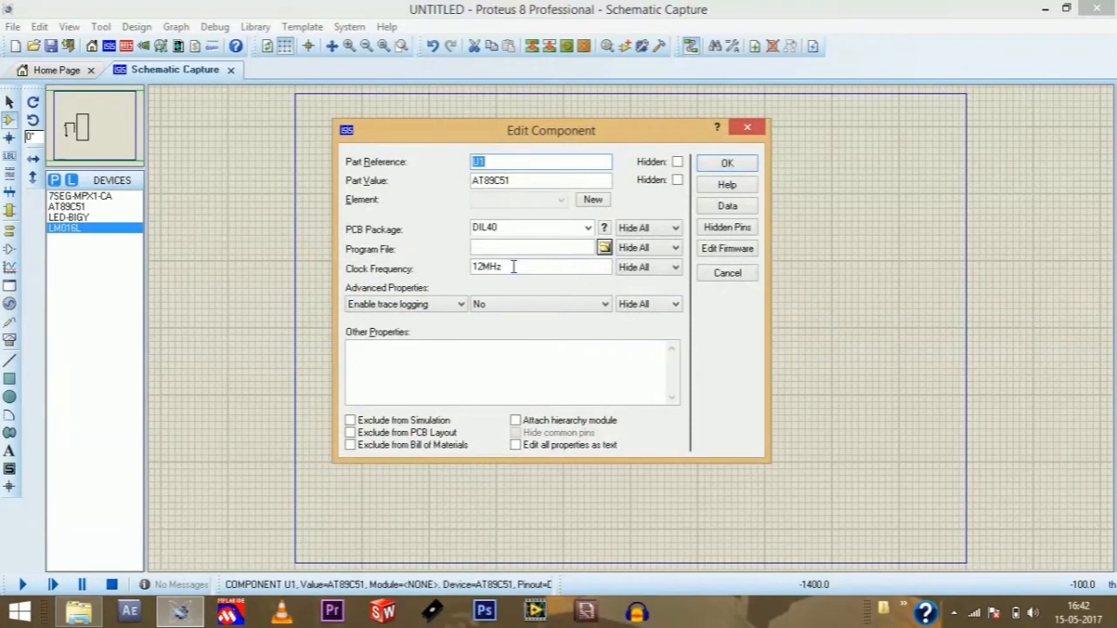
{"action": "left_click", "coordinate": [513, 267]}
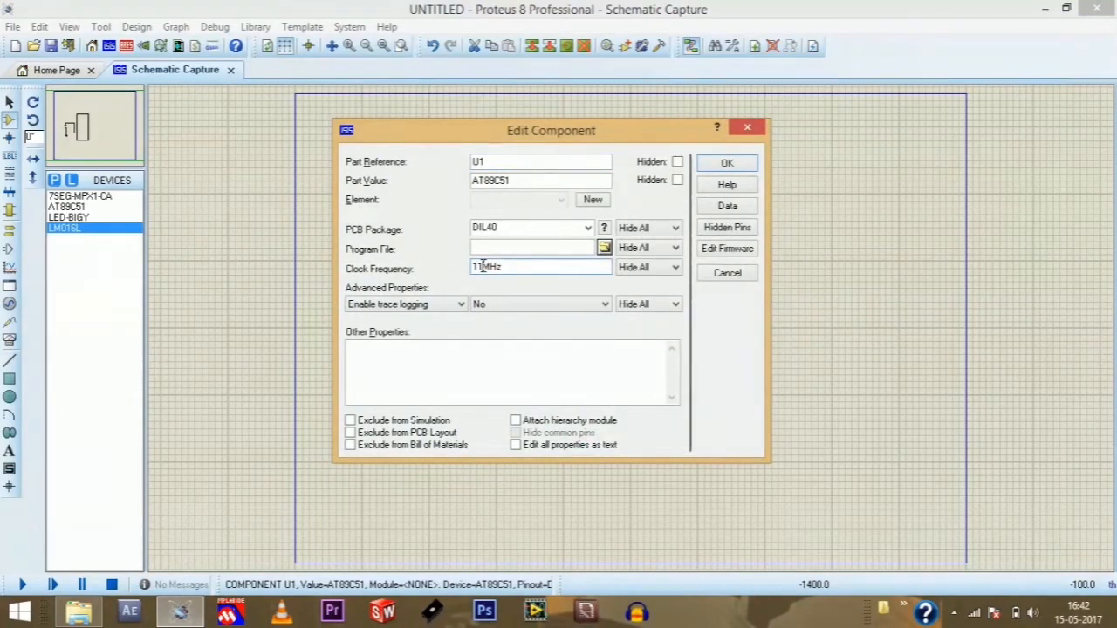
{"action": "type", "text": "0592"}
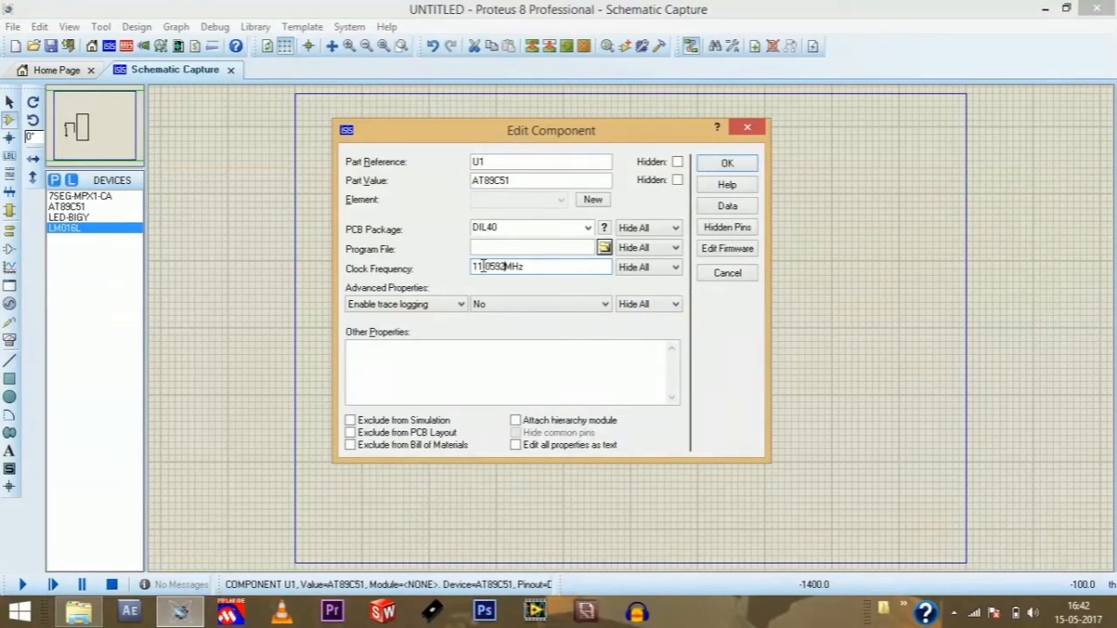
{"action": "left_click", "coordinate": [726, 162]}
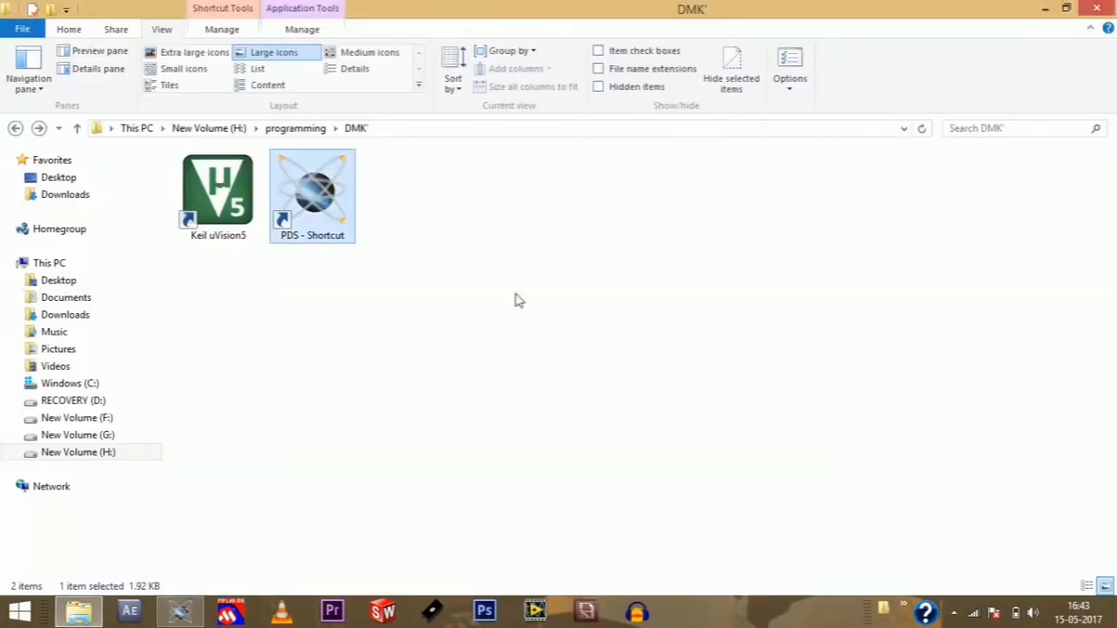
Launch Keil µVision5 from the DMK folder, dismiss the project-file error and reach the Project menu
{"action": "left_click", "coordinate": [216, 191]}
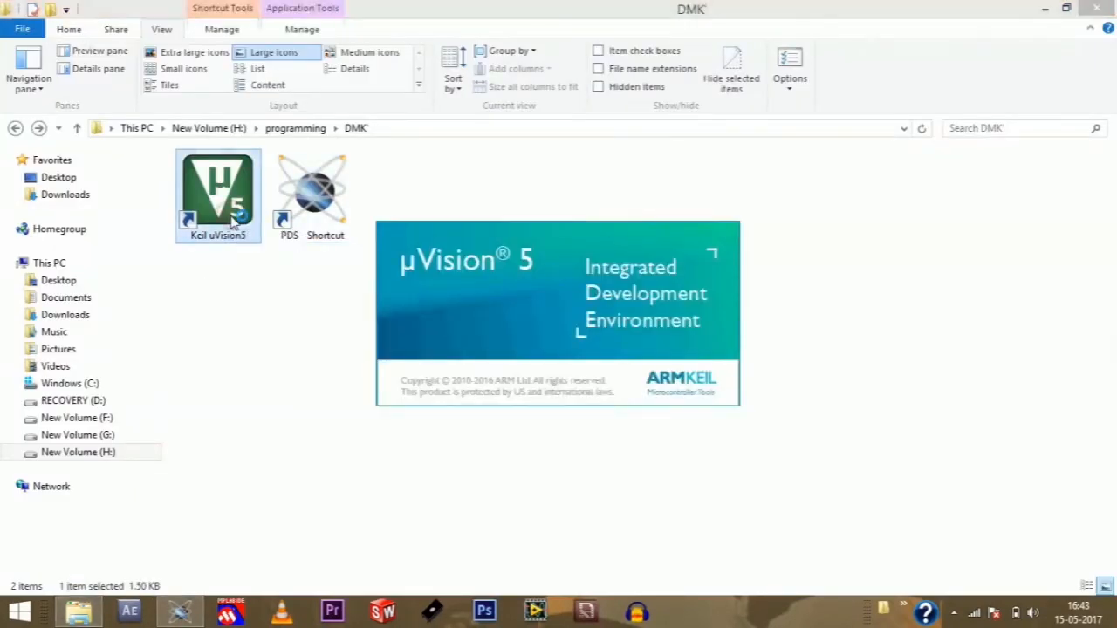
{"action": "double_click", "coordinate": [216, 195]}
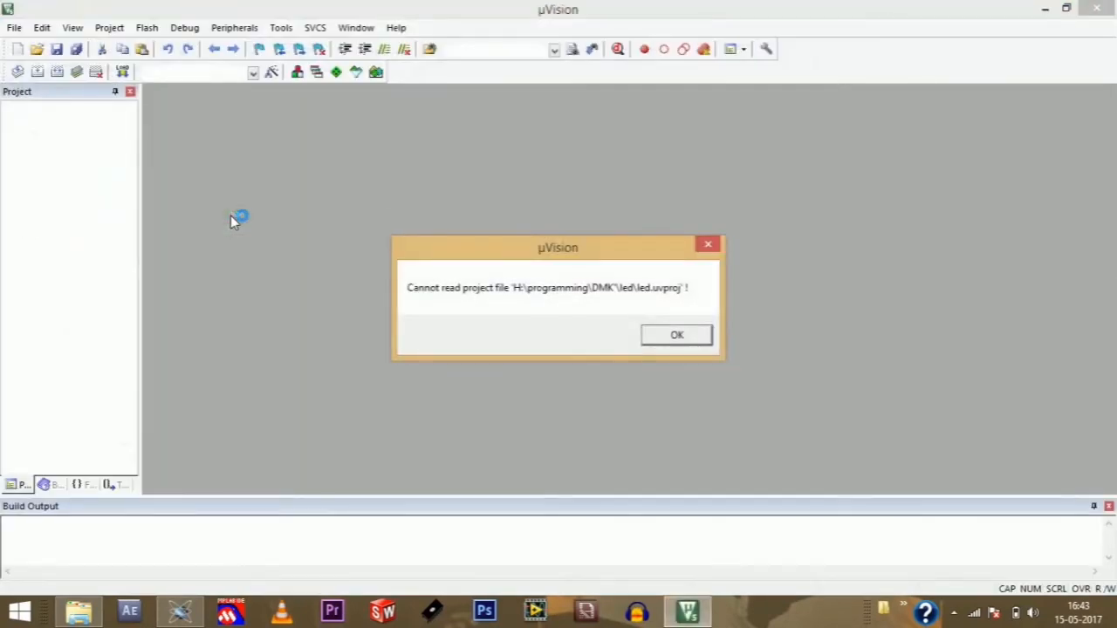
{"action": "left_click", "coordinate": [677, 335]}
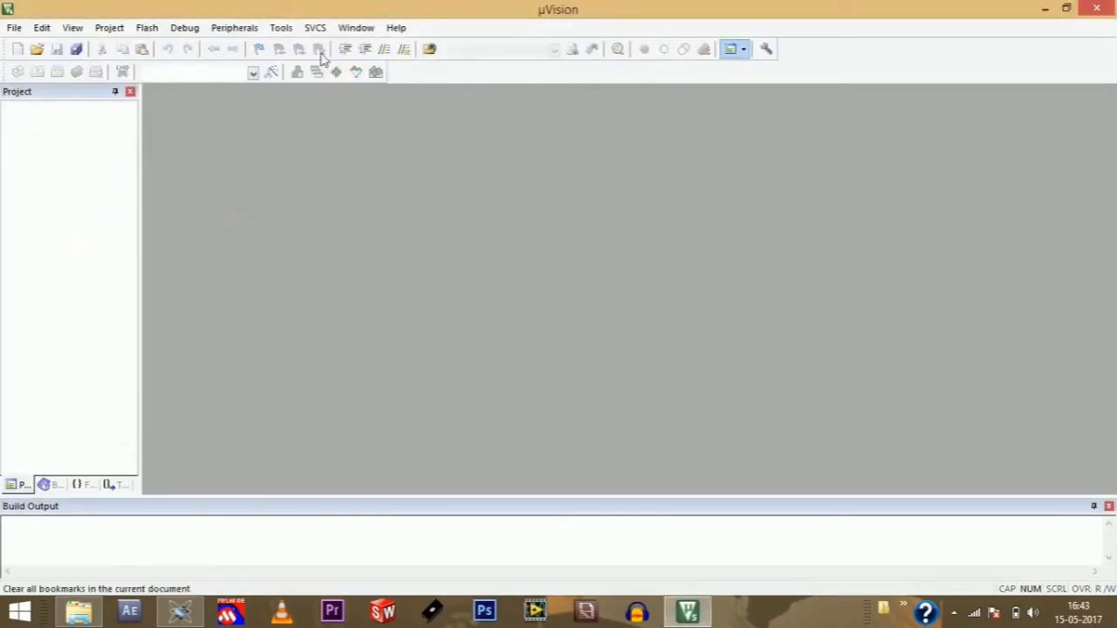
{"action": "left_click", "coordinate": [109, 28]}
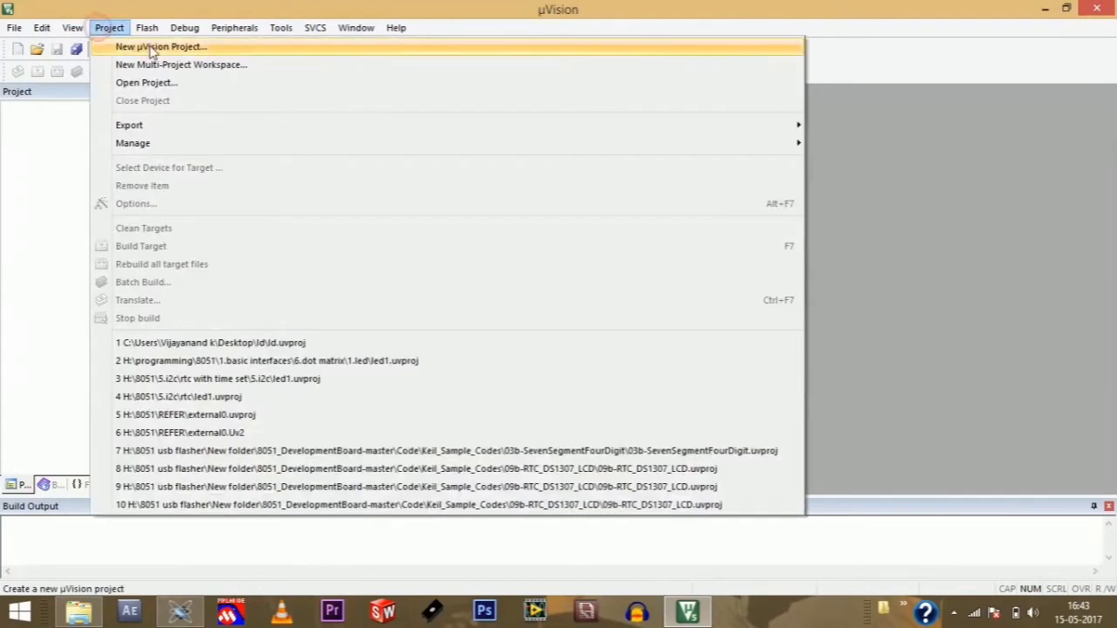
Start a new µVision project and browse to H:\programming\DMK
{"action": "left_click", "coordinate": [161, 45]}
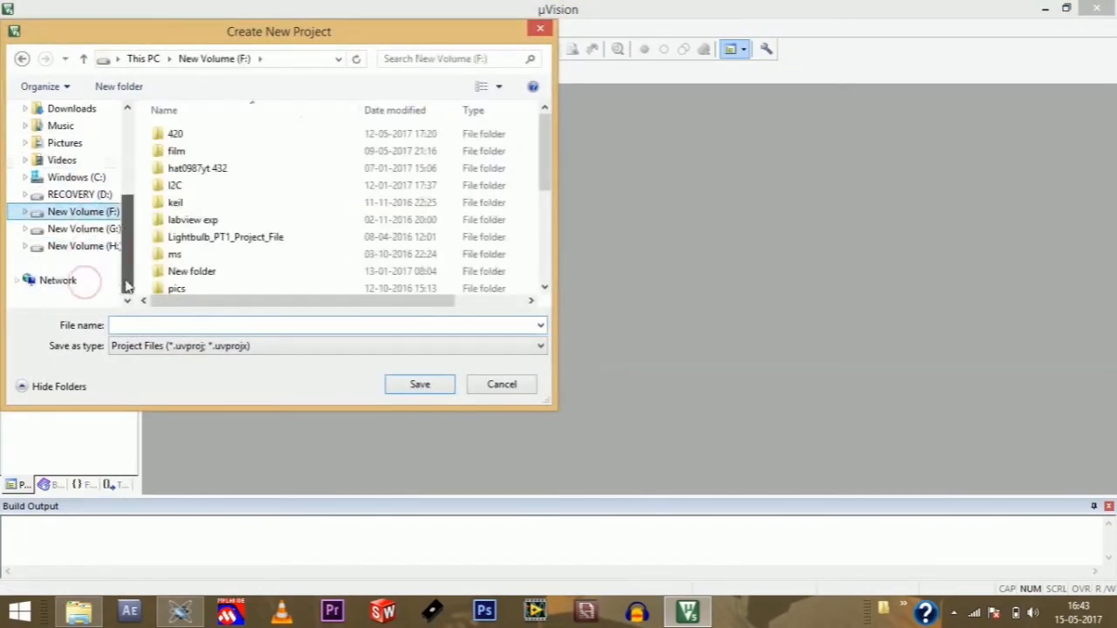
{"action": "left_click", "coordinate": [84, 244]}
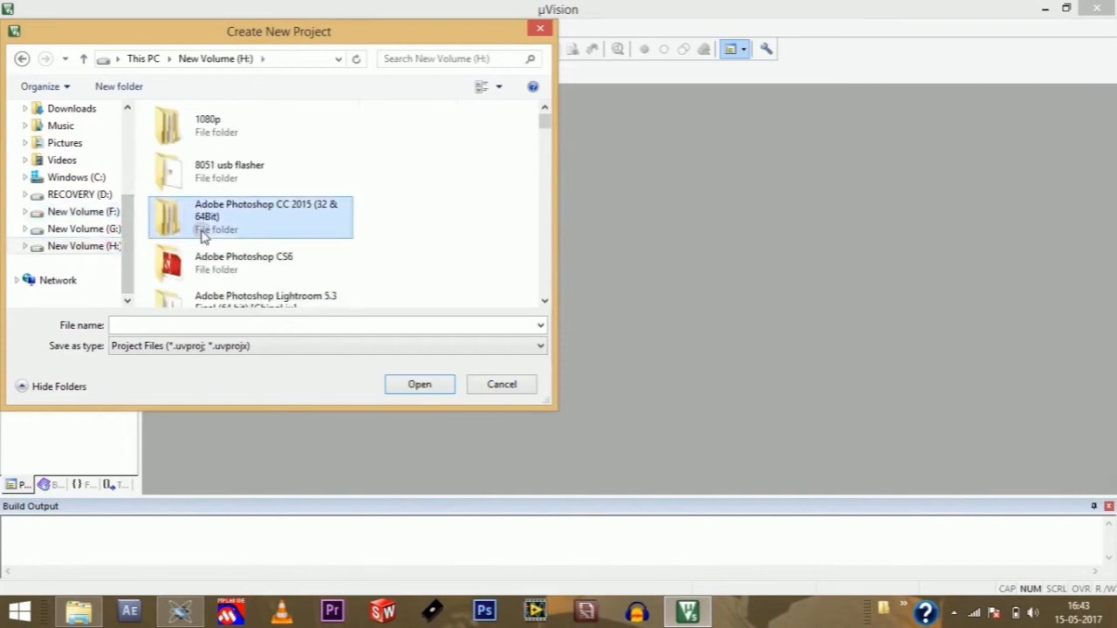
{"action": "scroll", "scroll_direction": "down", "scroll_amount": 3}
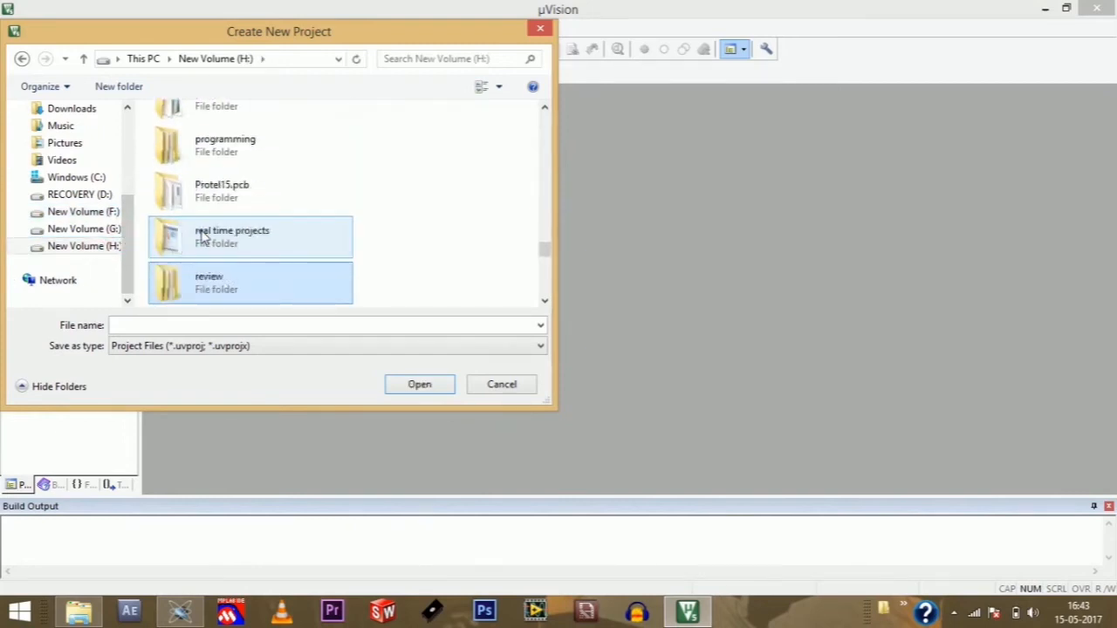
{"action": "double_click", "coordinate": [223, 143]}
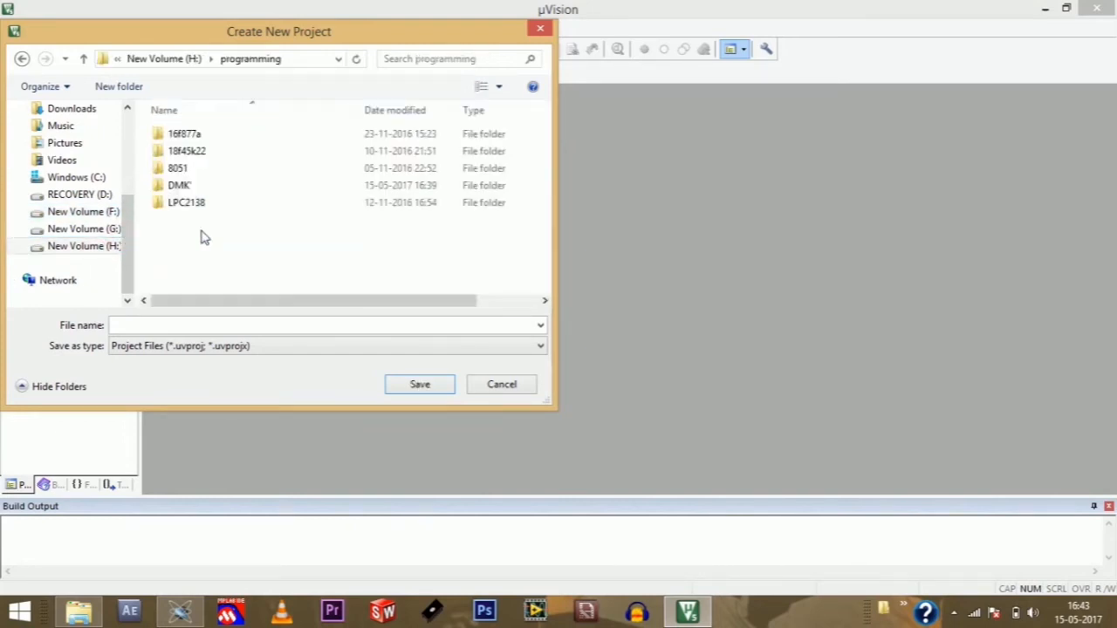
{"action": "double_click", "coordinate": [178, 185]}
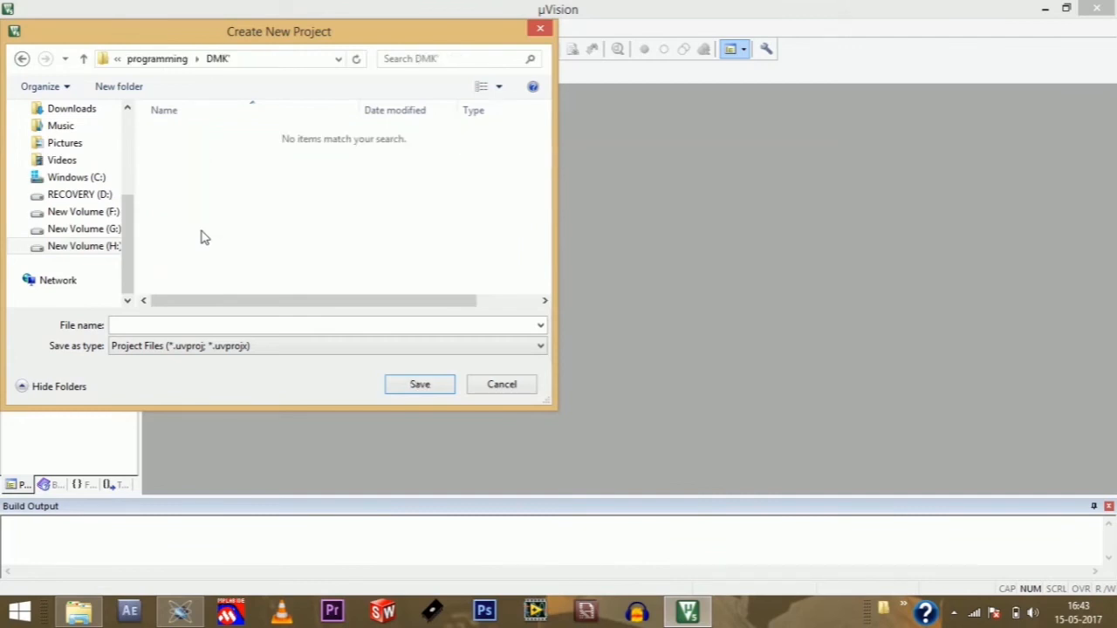
Create a new folder 'led' there and name the project led inside it
{"action": "left_click", "coordinate": [118, 85]}
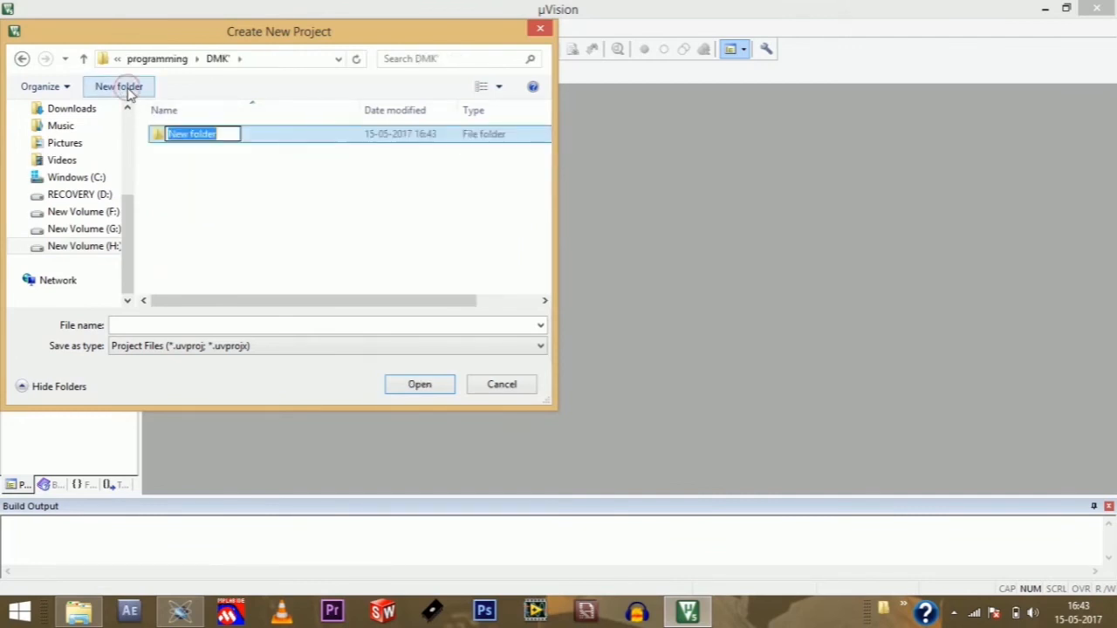
{"action": "type", "text": "led"}
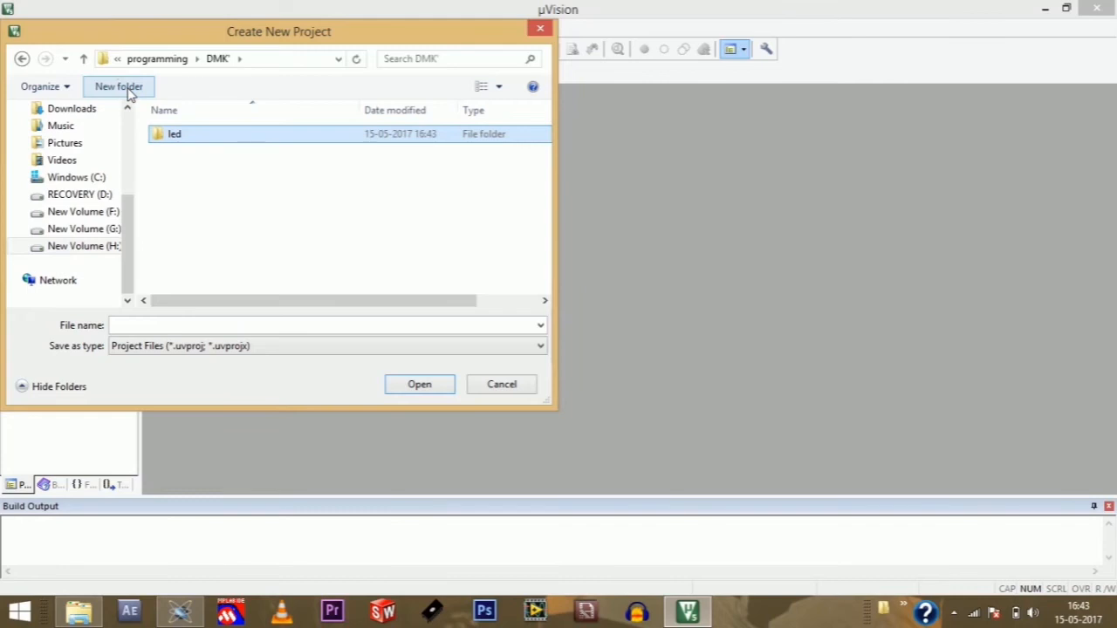
{"action": "double_click", "coordinate": [175, 133]}
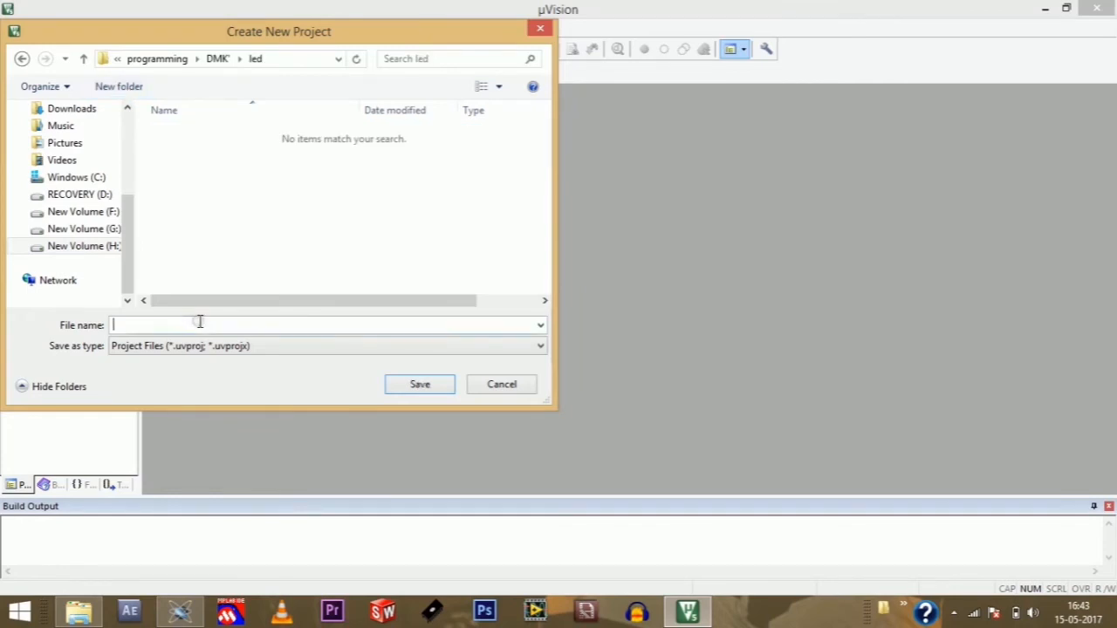
{"action": "left_click", "coordinate": [419, 383]}
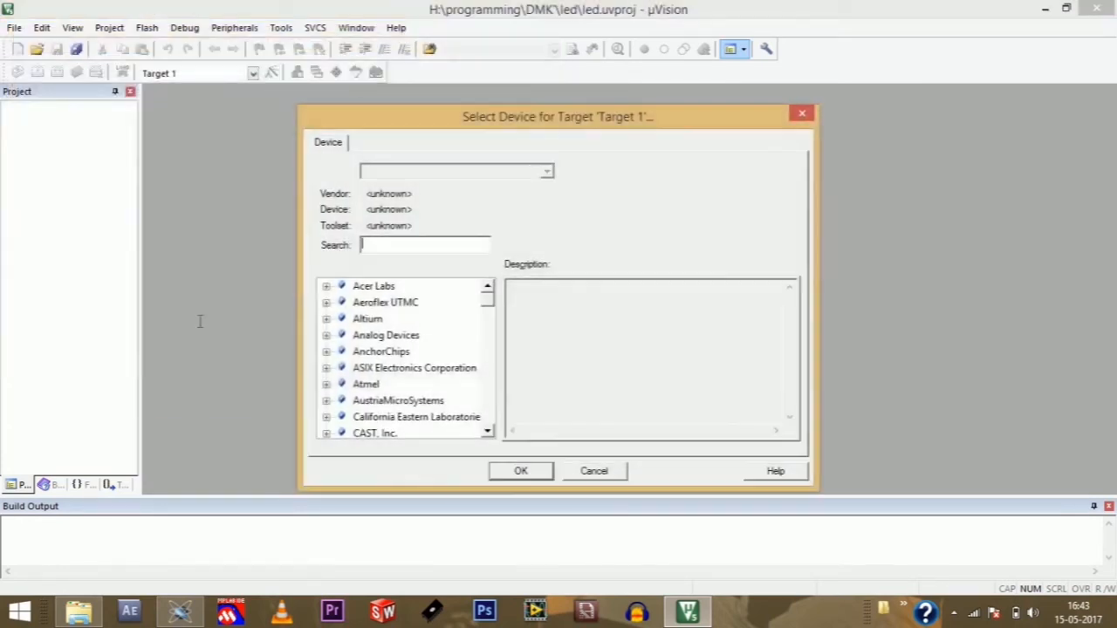
{"action": "mouse_move", "coordinate": [489, 305]}
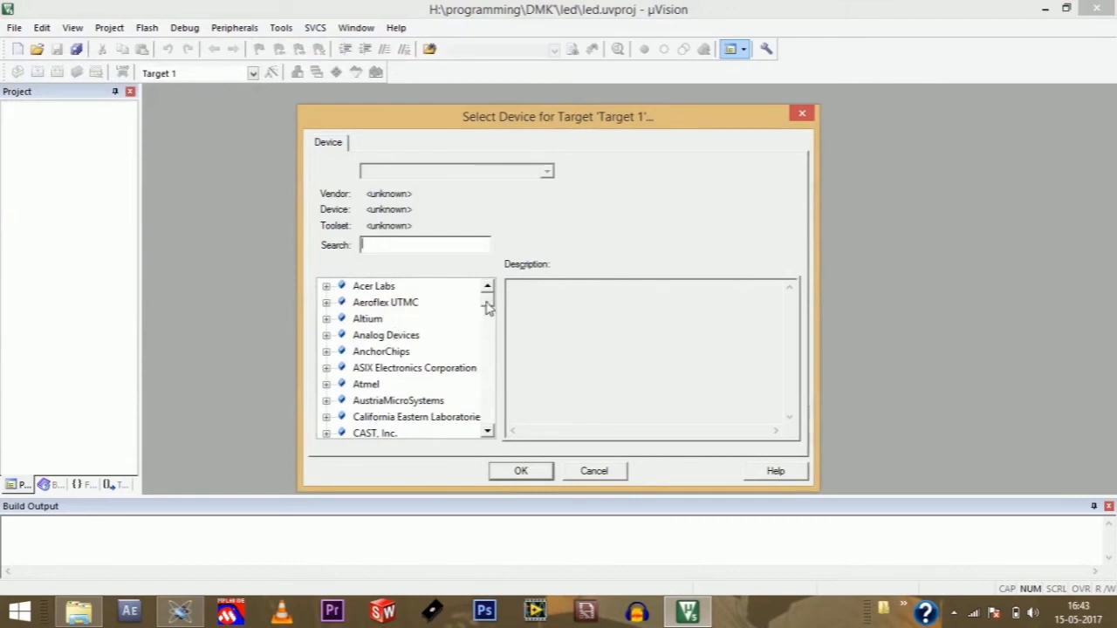
Select Atmel AT89S51 (not AT89S52) as the Target 1 device and confirm
{"action": "scroll", "scroll_direction": "down", "scroll_amount": 3}
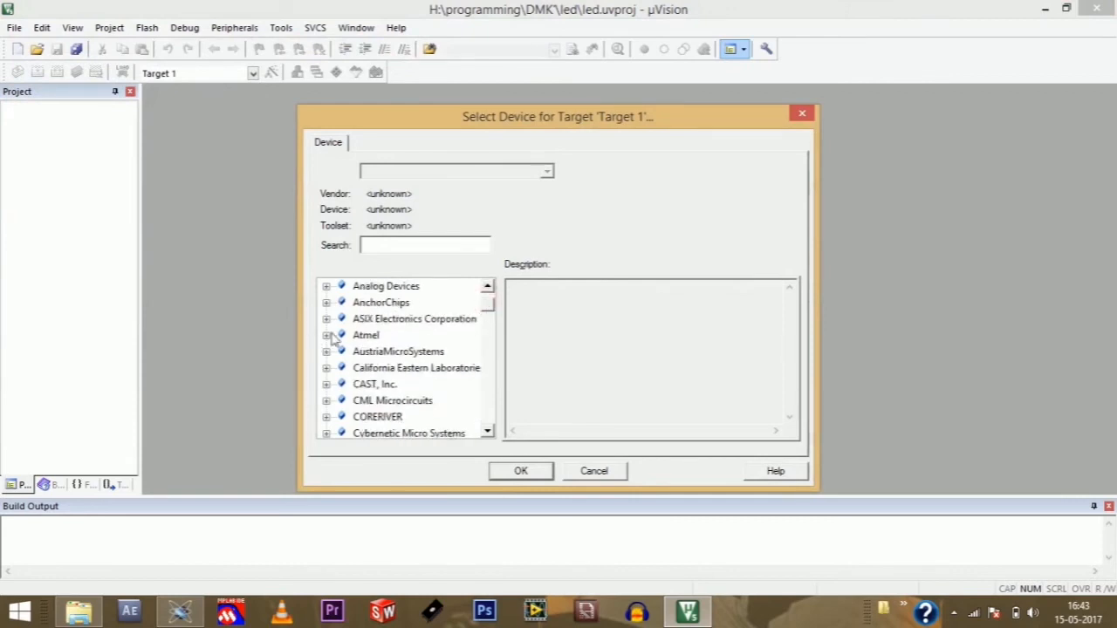
{"action": "mouse_move", "coordinate": [367, 340]}
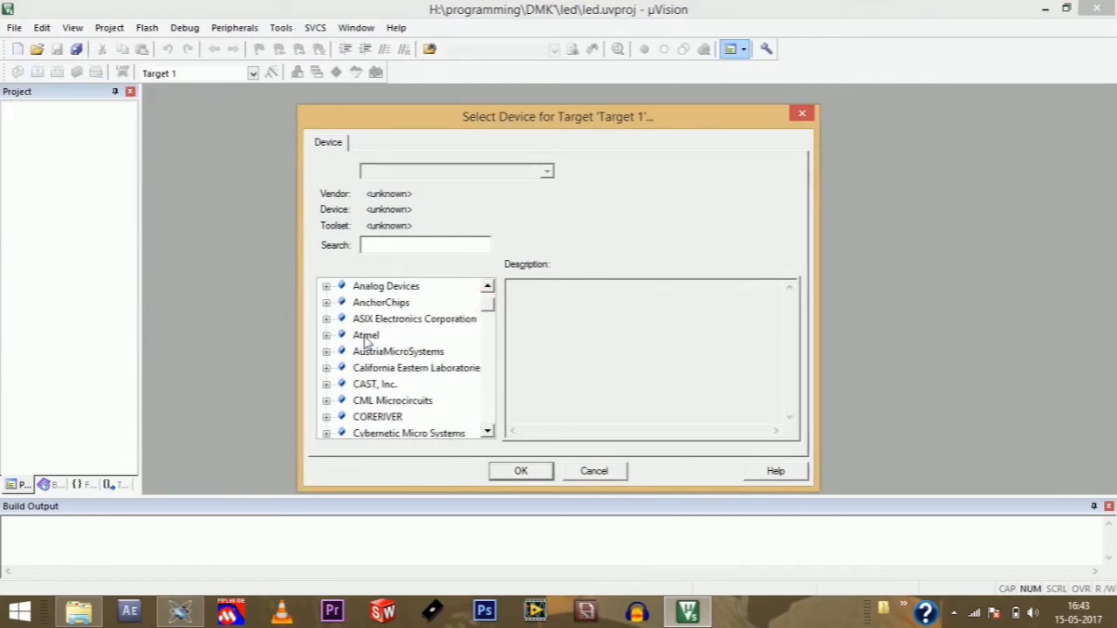
{"action": "left_click", "coordinate": [366, 335]}
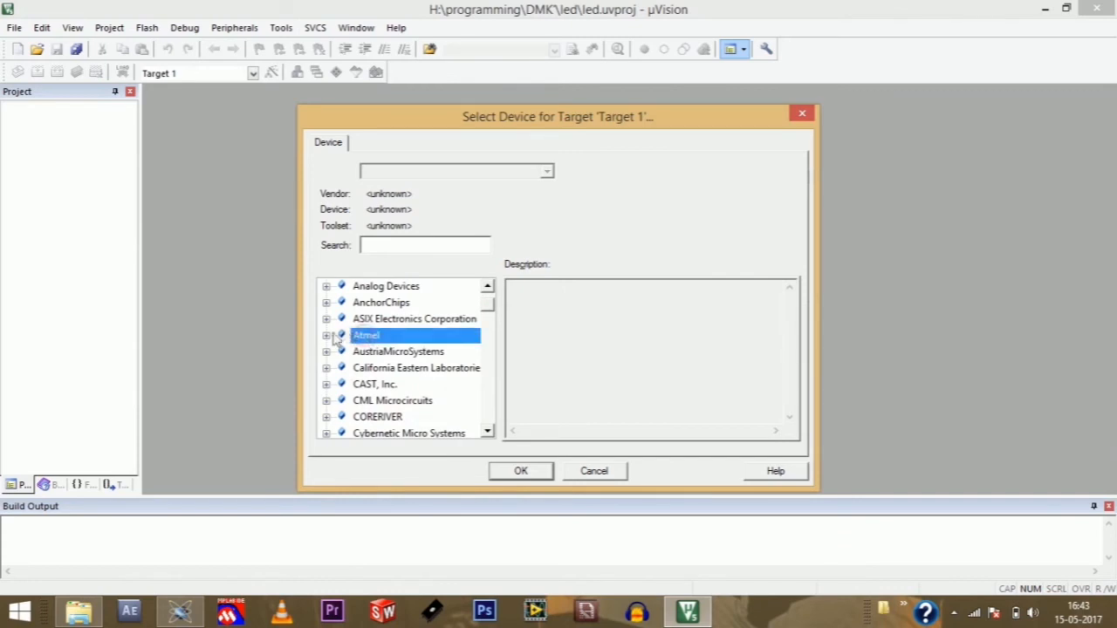
{"action": "left_click", "coordinate": [324, 335]}
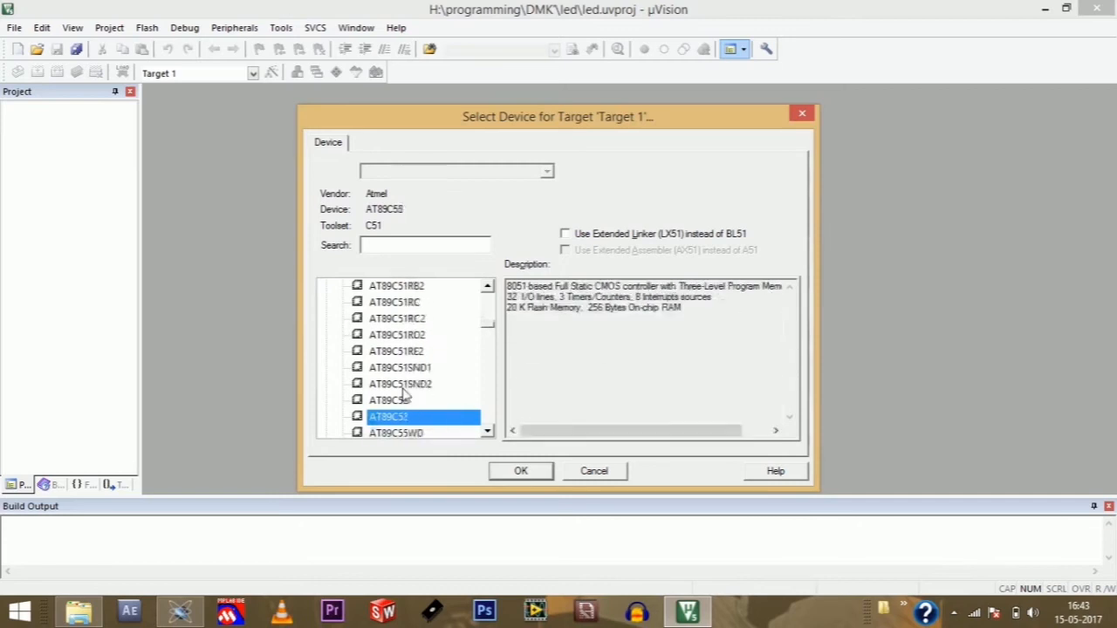
{"action": "left_click", "coordinate": [394, 415]}
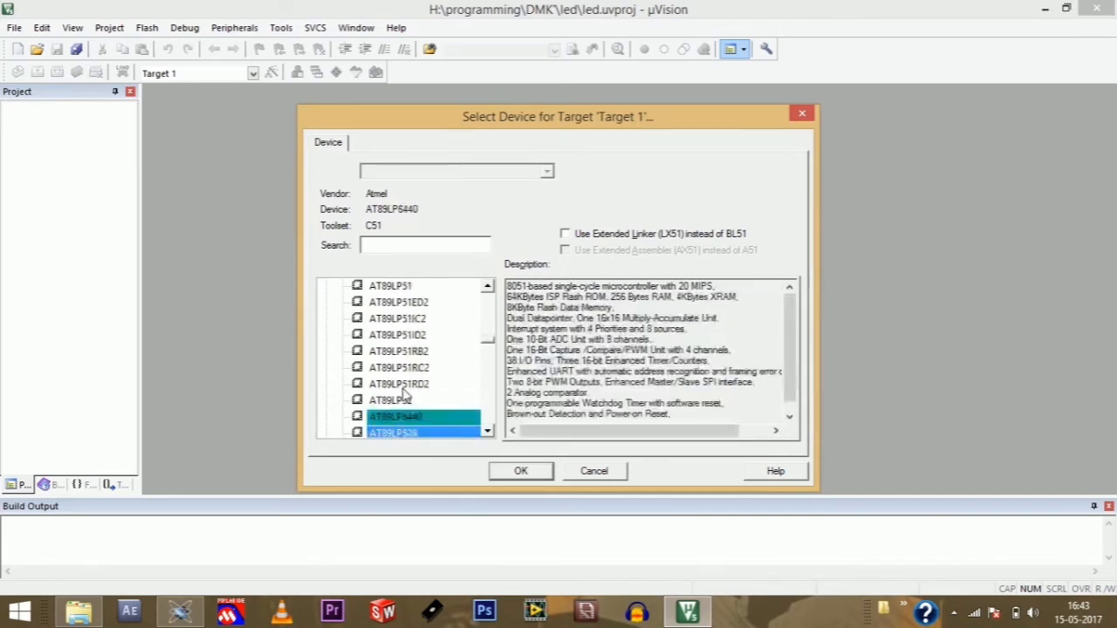
{"action": "left_click", "coordinate": [399, 415]}
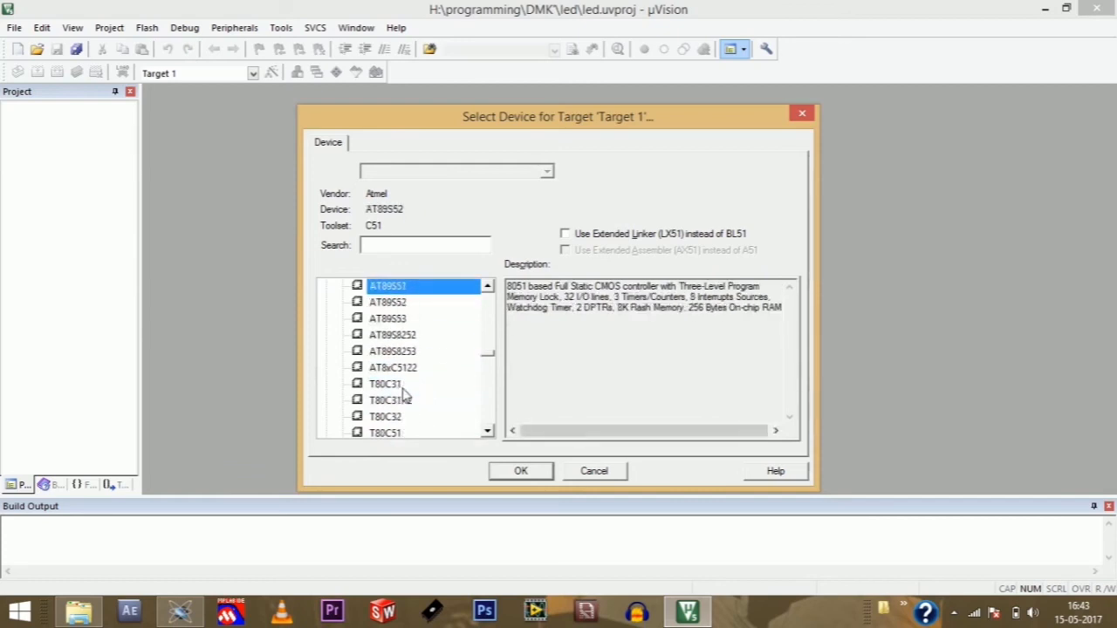
{"action": "left_click", "coordinate": [388, 302]}
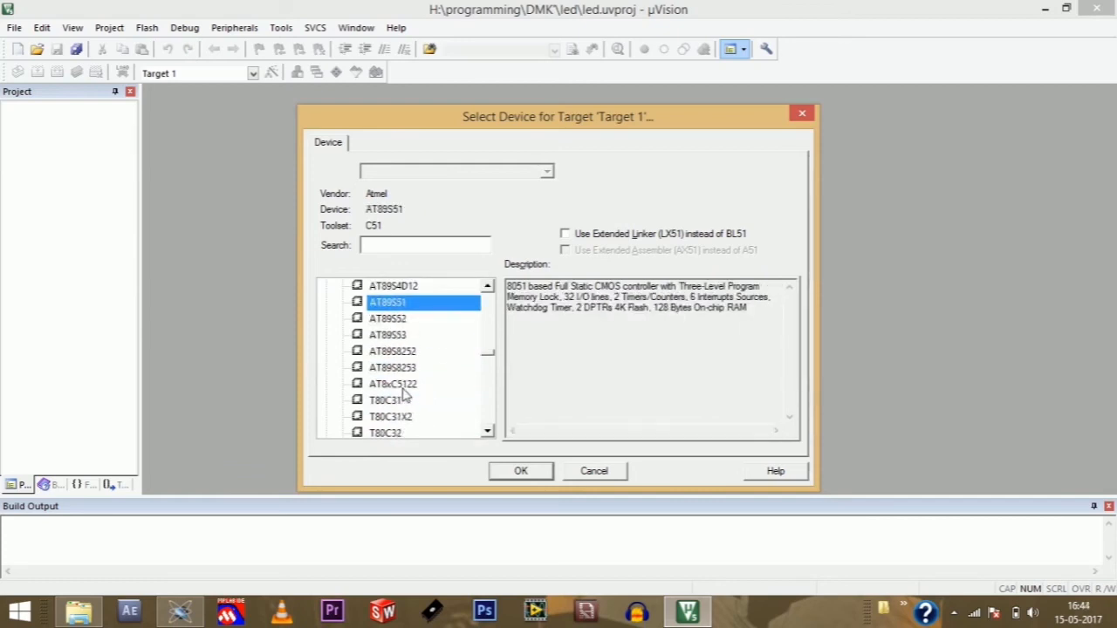
{"action": "left_click", "coordinate": [520, 471]}
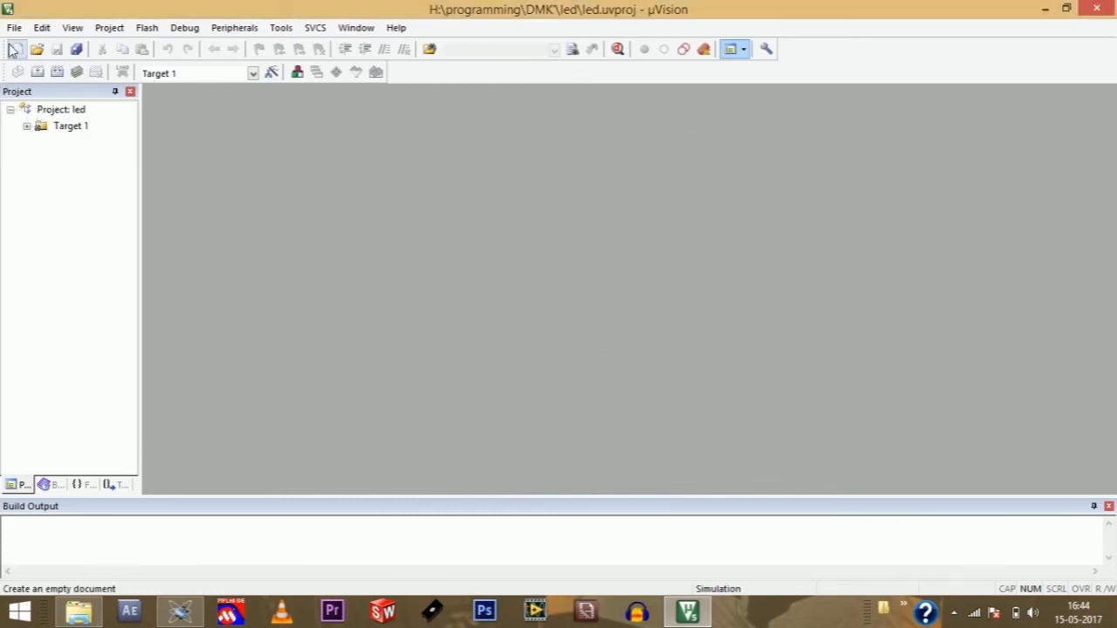
Create a new file and save it as led.c in the led project folder
{"action": "left_click", "coordinate": [14, 28]}
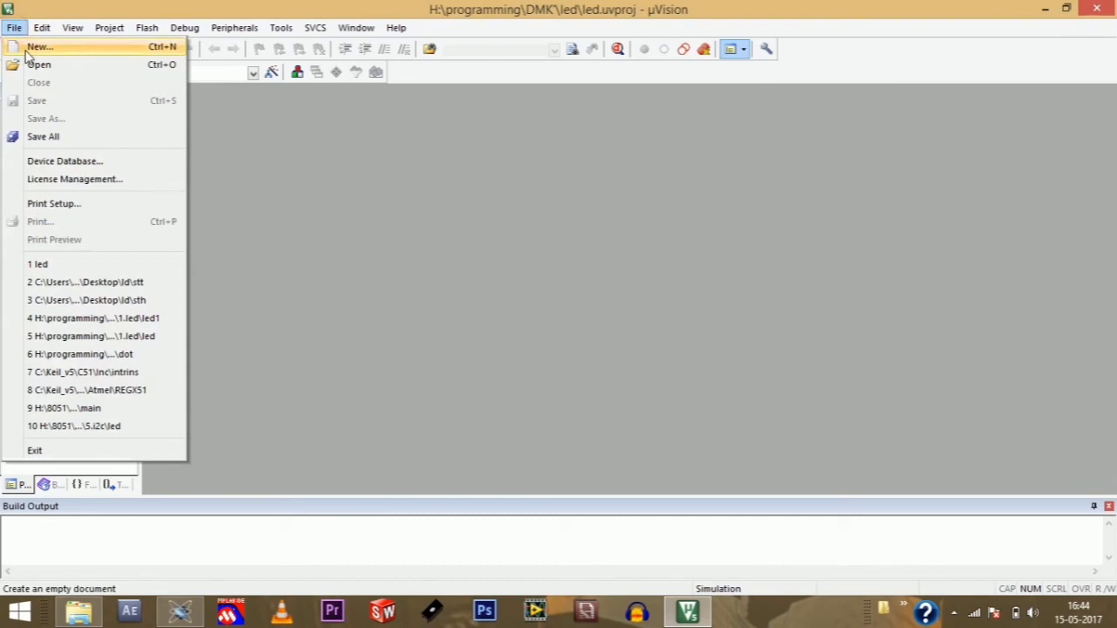
{"action": "left_click", "coordinate": [39, 46]}
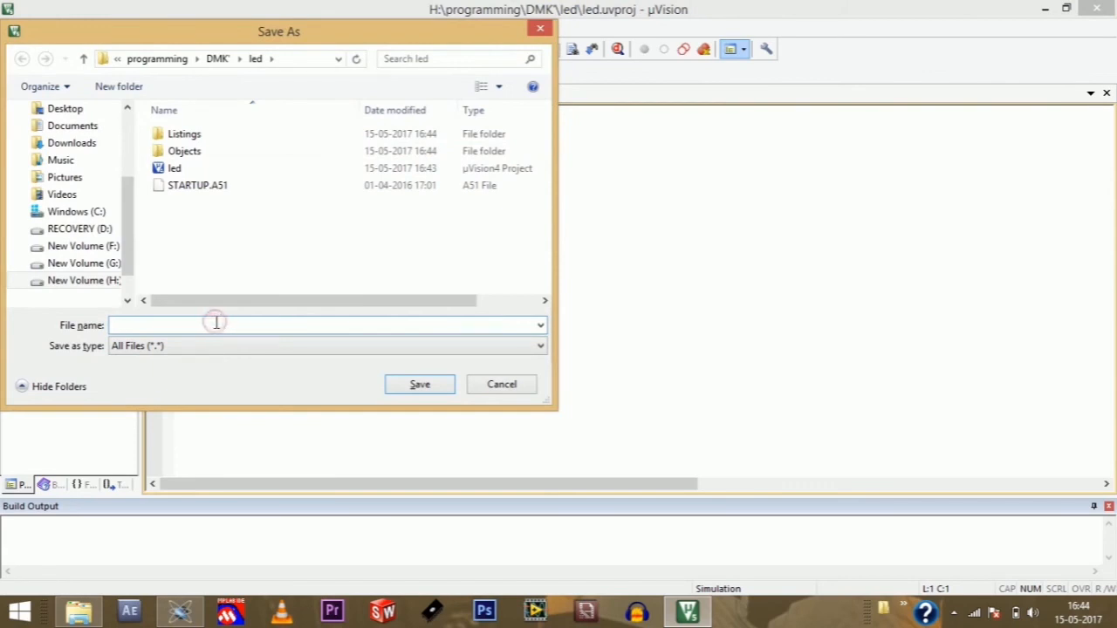
{"action": "type", "text": "led.c"}
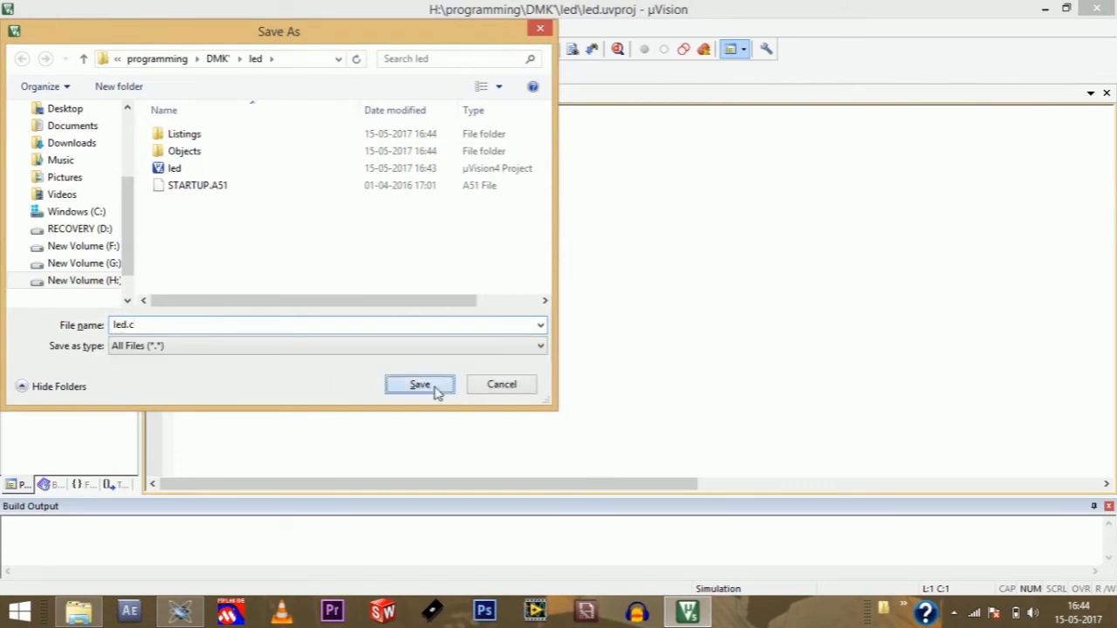
{"action": "left_click", "coordinate": [419, 384]}
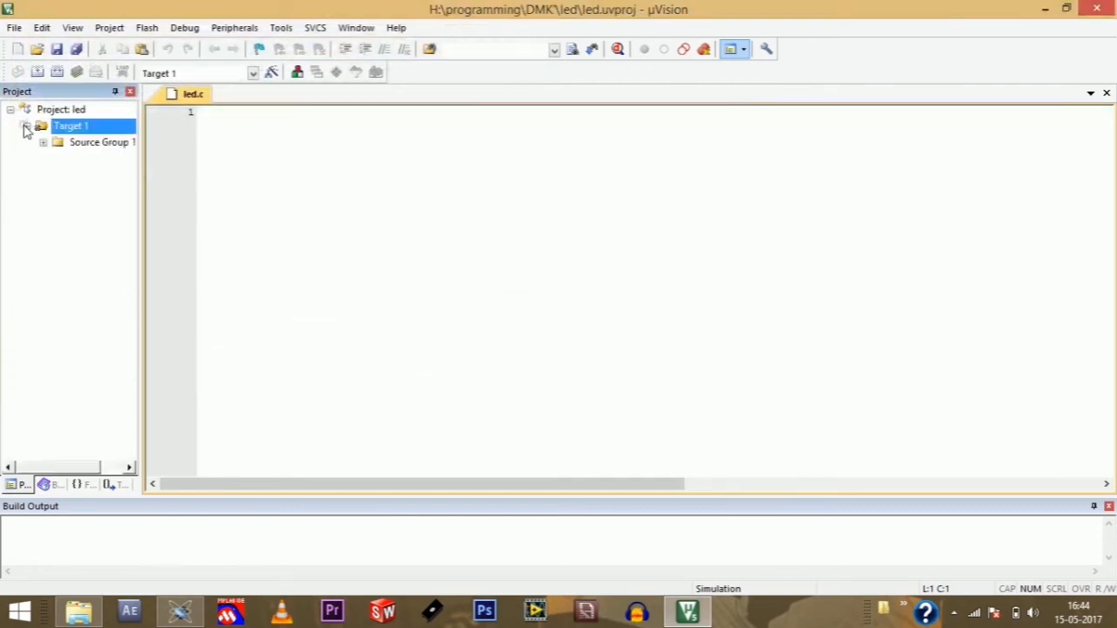
Add existing file led.c to Source Group 1 under Target 1 and close the dialog
{"action": "left_click", "coordinate": [42, 143]}
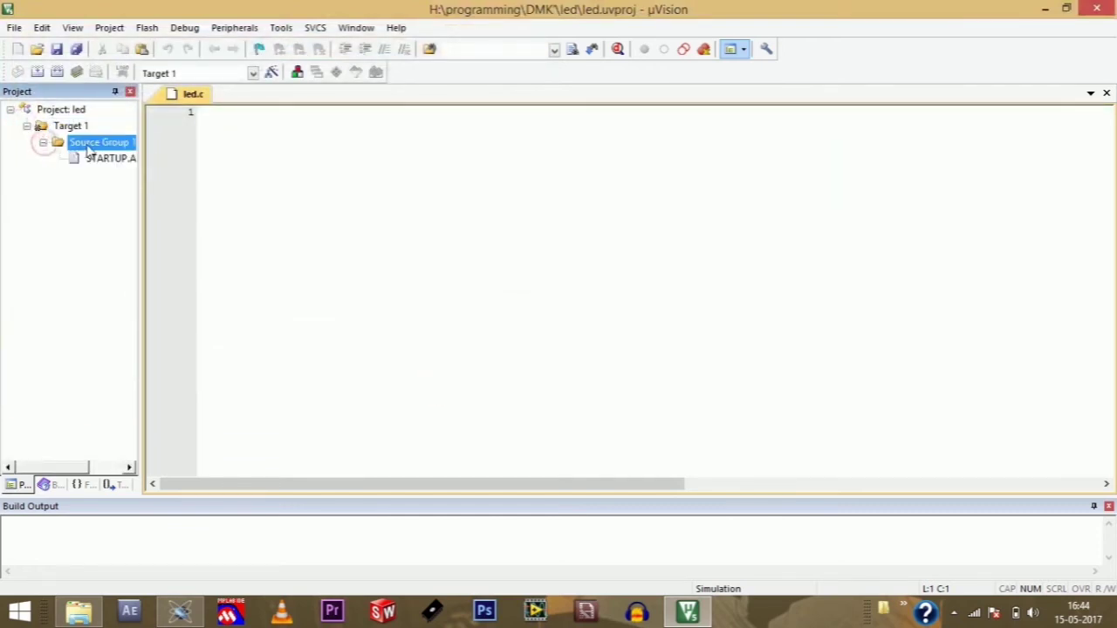
{"action": "right_click", "coordinate": [98, 141]}
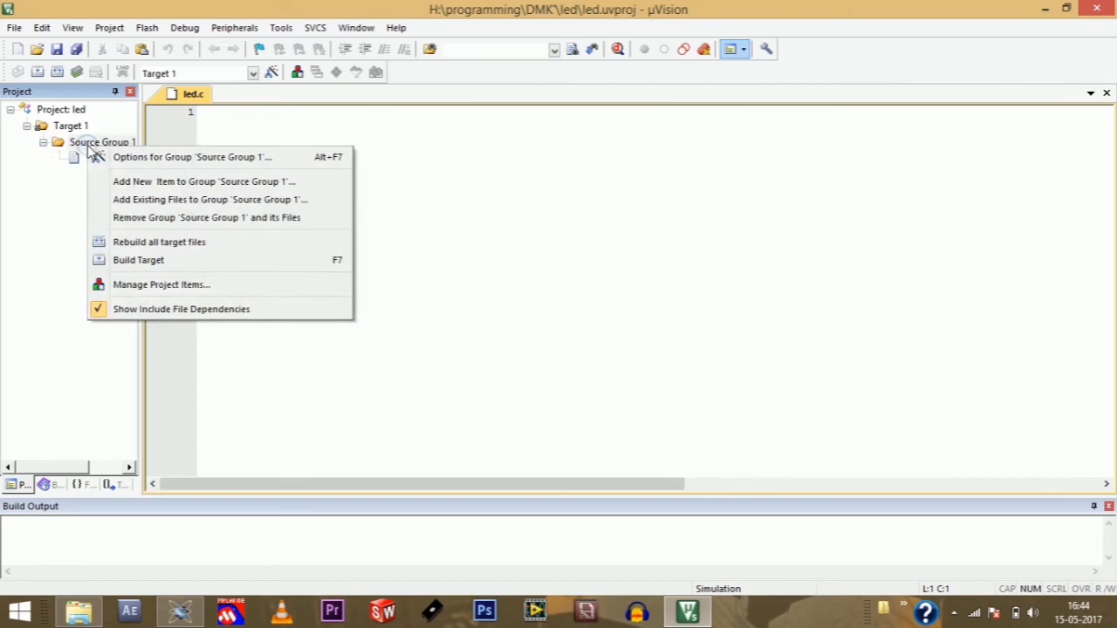
{"action": "left_click", "coordinate": [209, 198]}
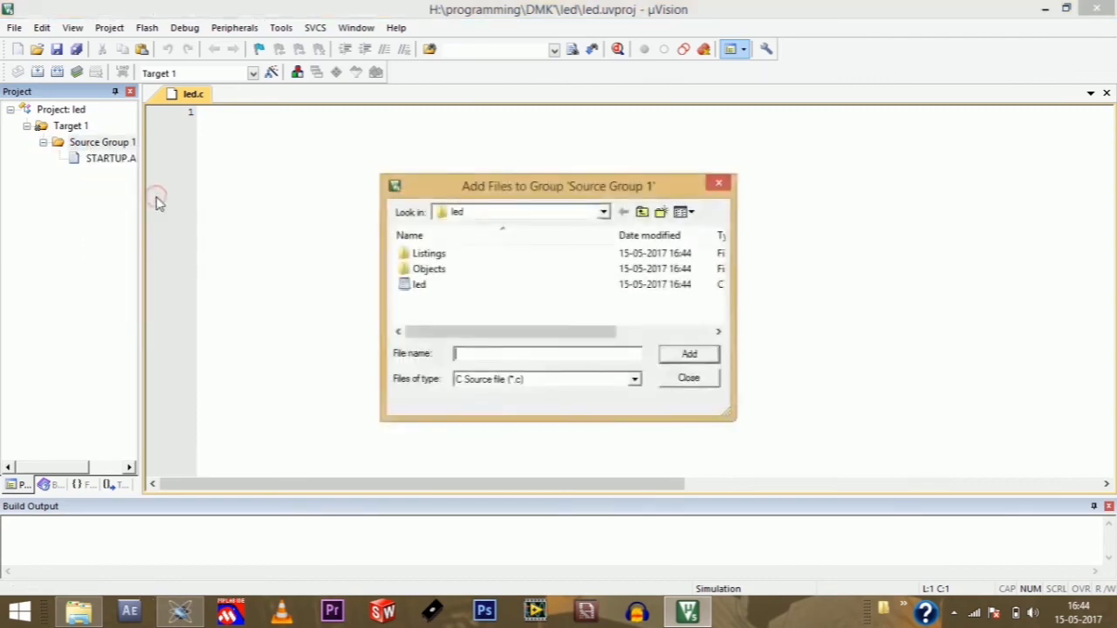
{"action": "left_click", "coordinate": [419, 284]}
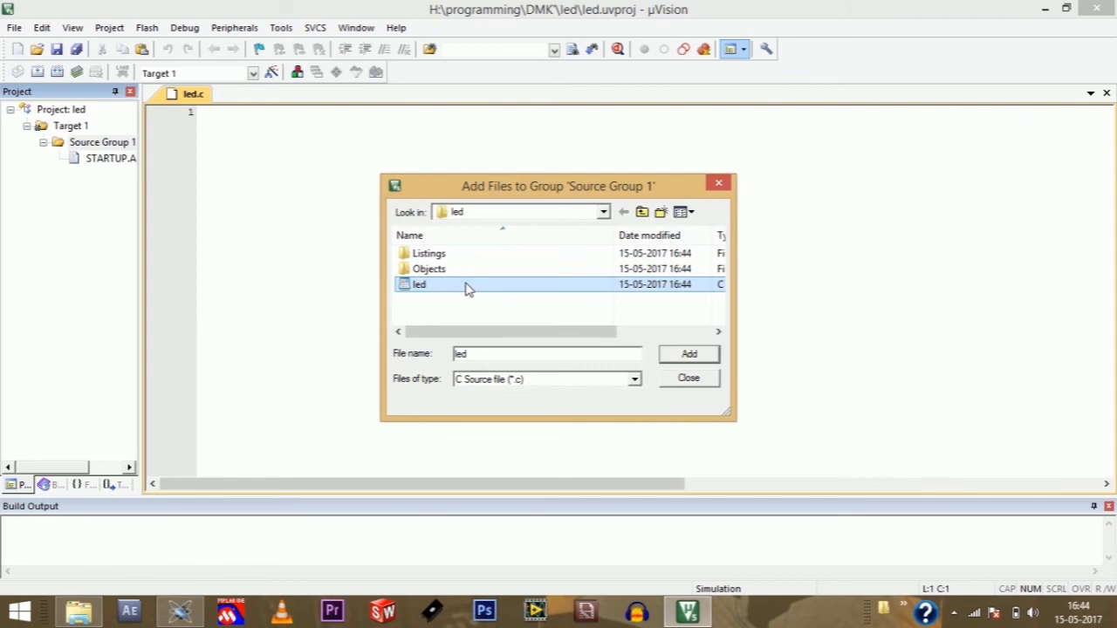
{"action": "left_click", "coordinate": [688, 353]}
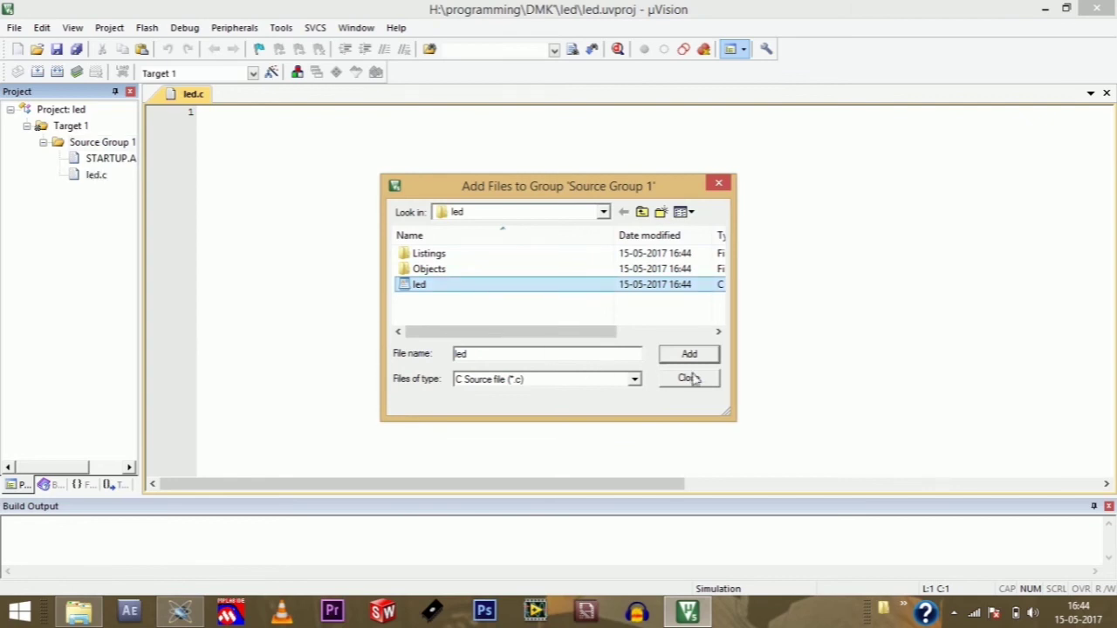
{"action": "left_click", "coordinate": [688, 377]}
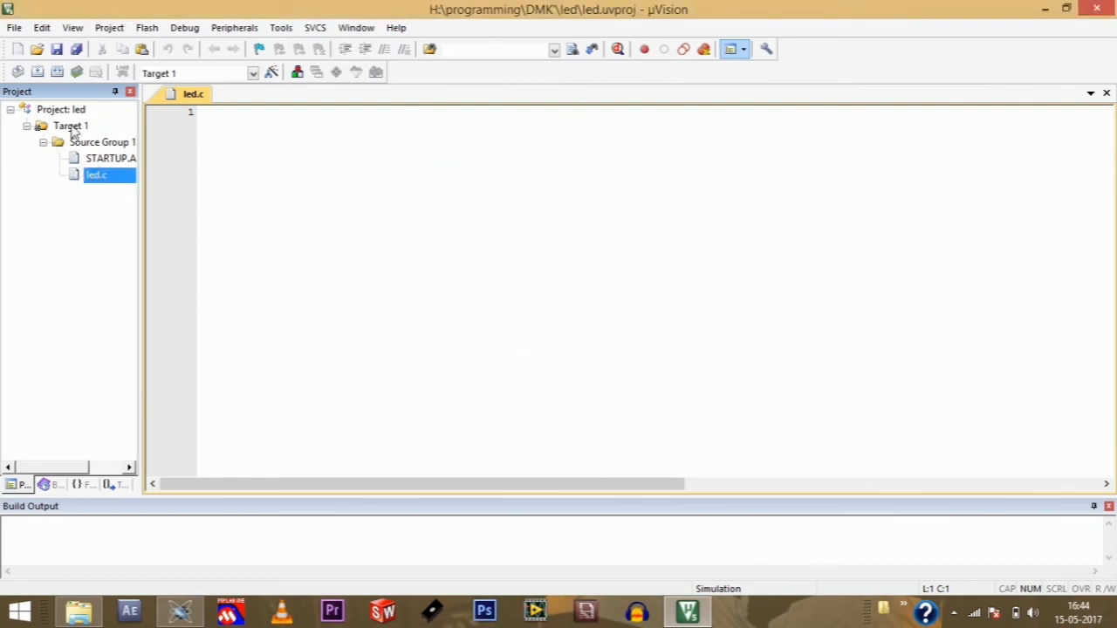
{"action": "right_click", "coordinate": [69, 126]}
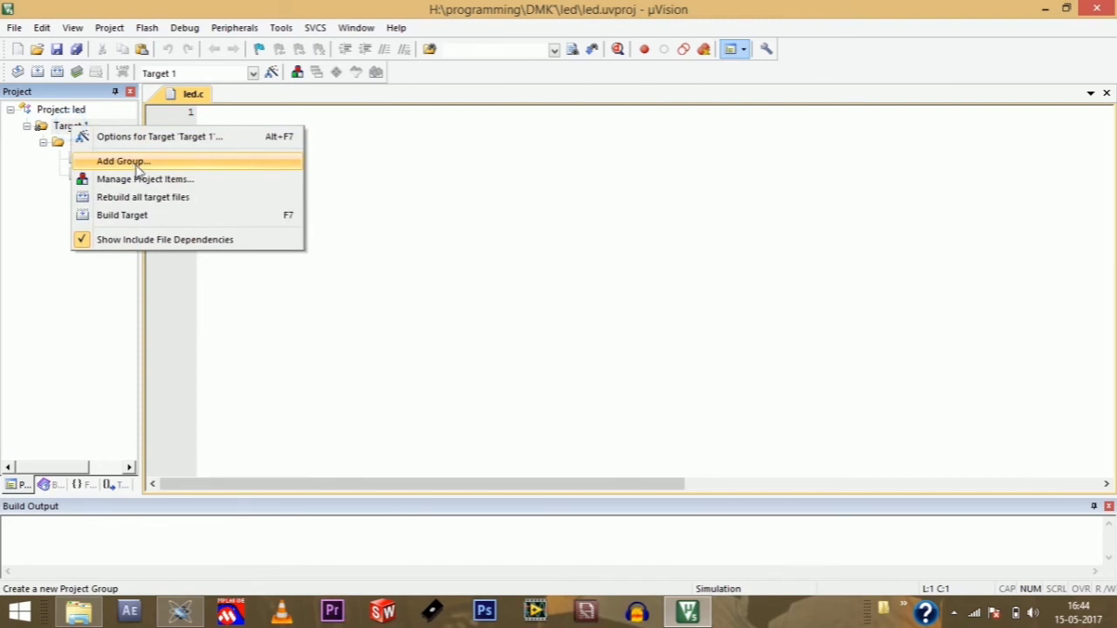
Set Target 1's crystal to 11.0592 MHz and enable Create HEX File in its options
{"action": "left_click", "coordinate": [161, 136]}
{"action": "type", "text": "11"}
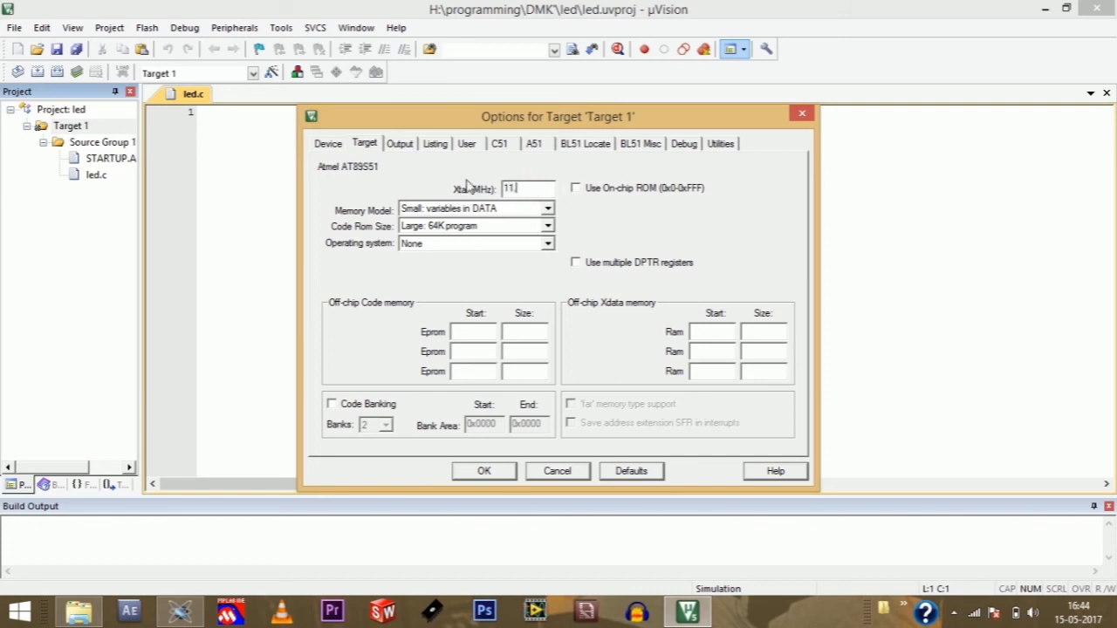
{"action": "type", "text": ".0592"}
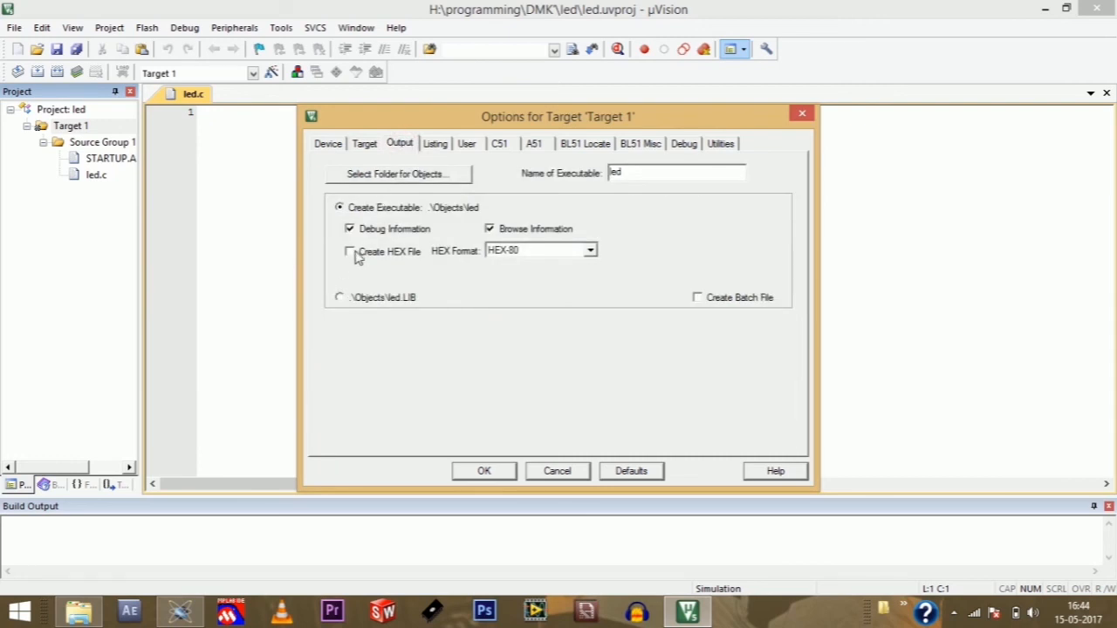
{"action": "left_click", "coordinate": [349, 252]}
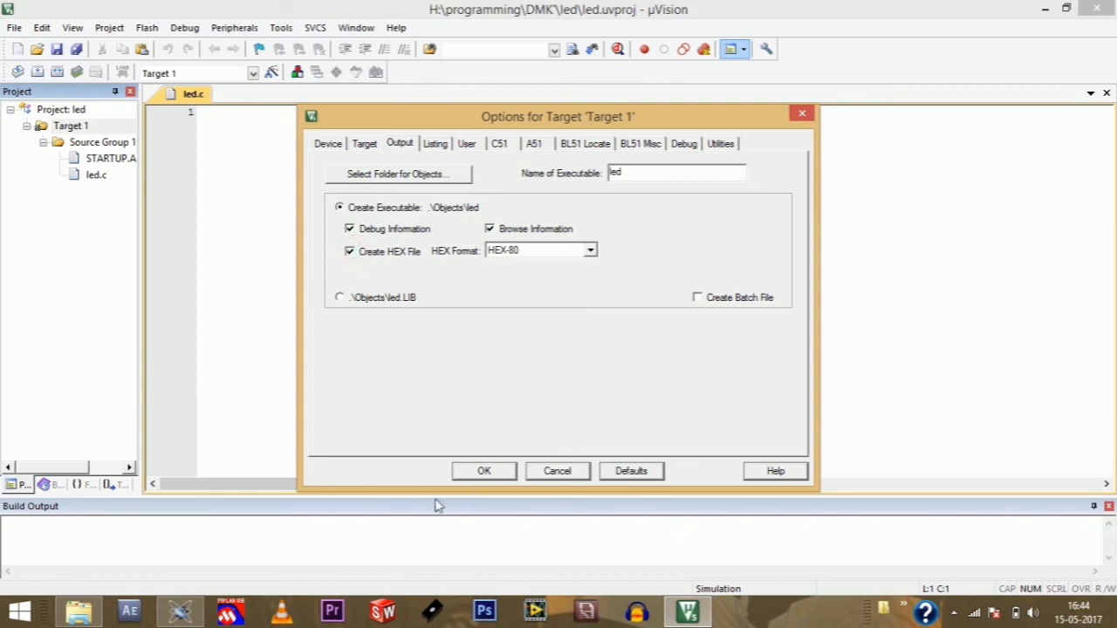
{"action": "left_click", "coordinate": [483, 471]}
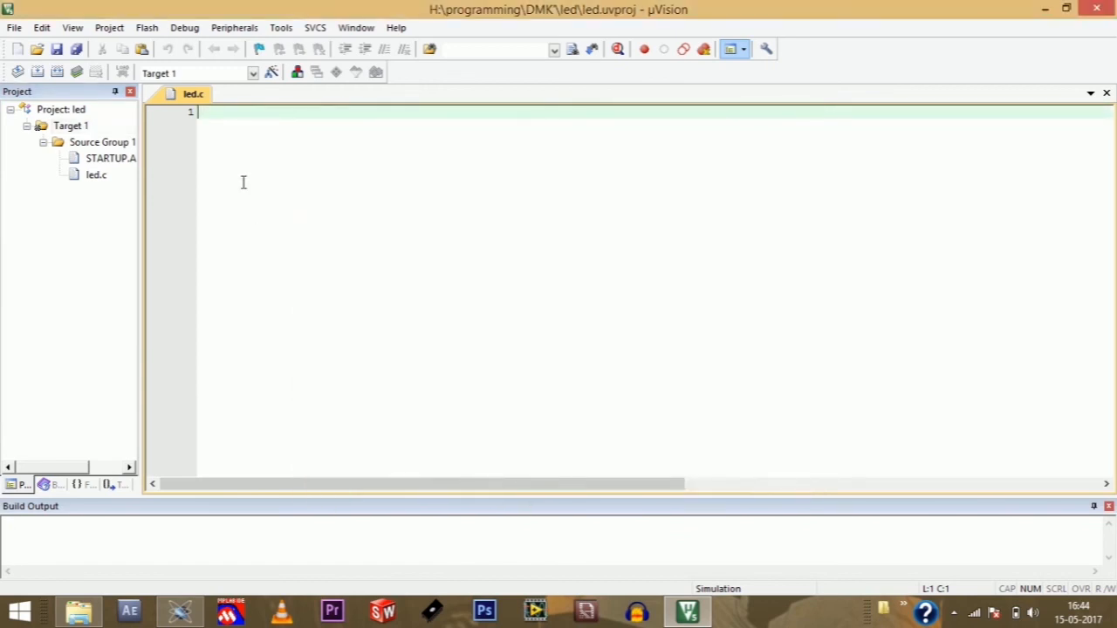